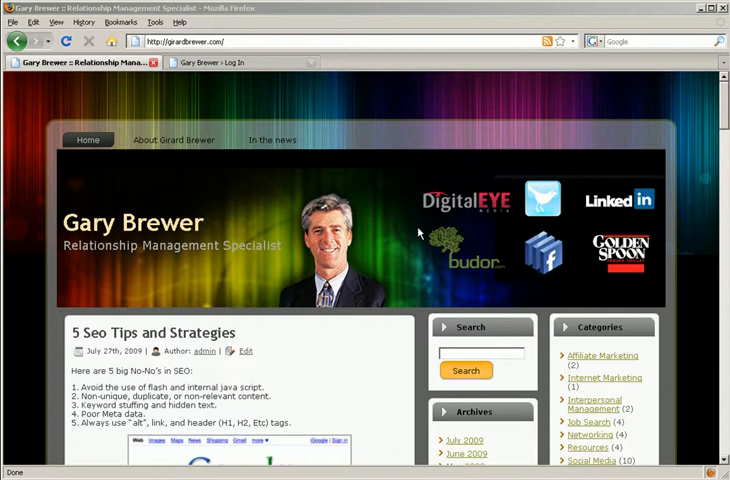
mouse_move(237, 97)
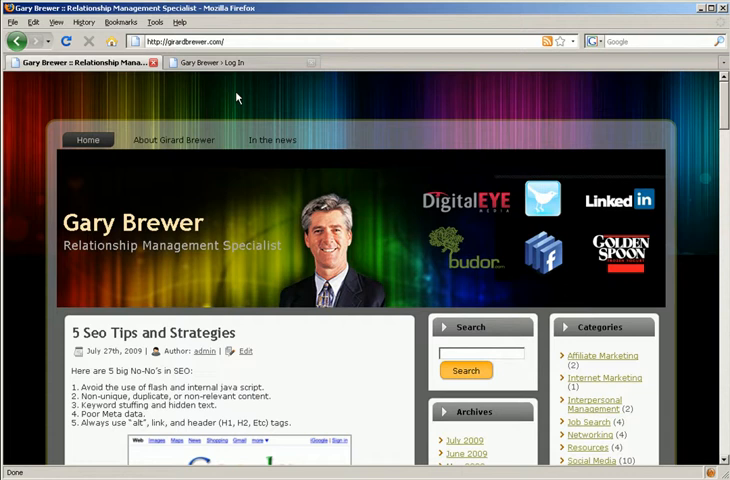
mouse_move(286, 103)
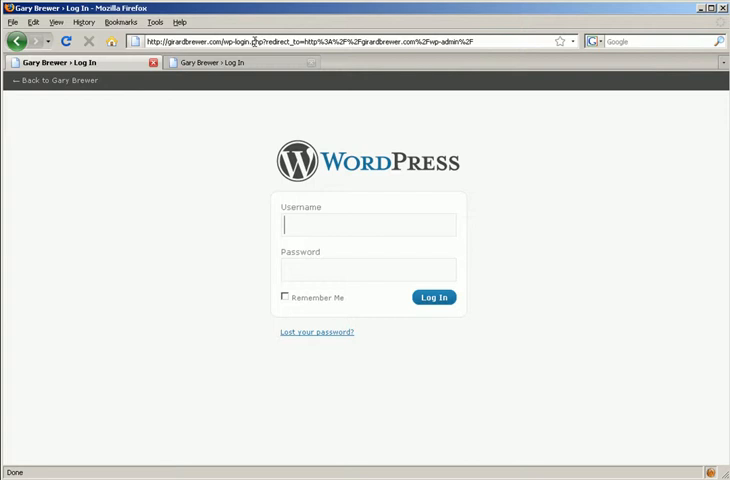
Step: Log in to the girardbrewer.com WordPress admin with the username and password
text(a)
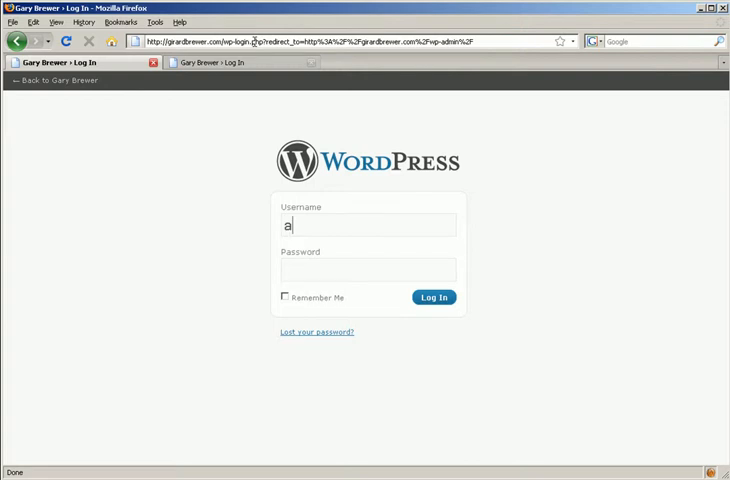
click(432, 297)
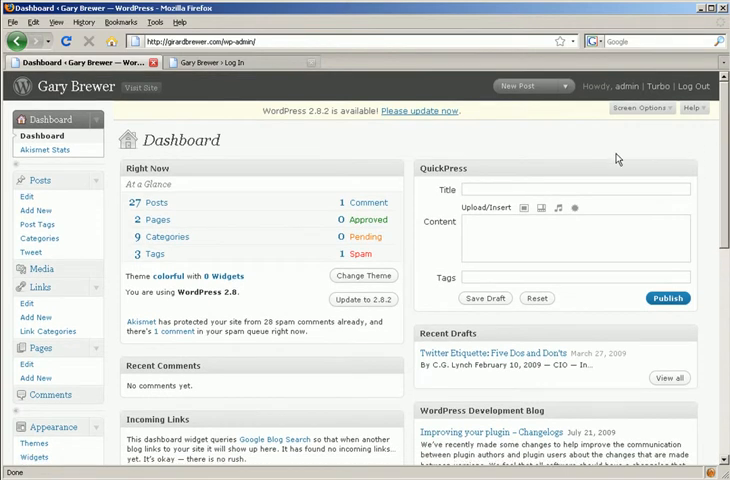
scroll(down, 3)
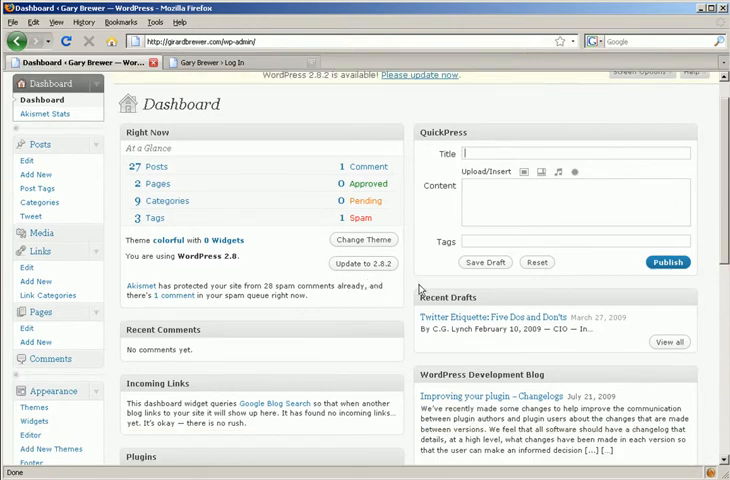
scroll(down, 3)
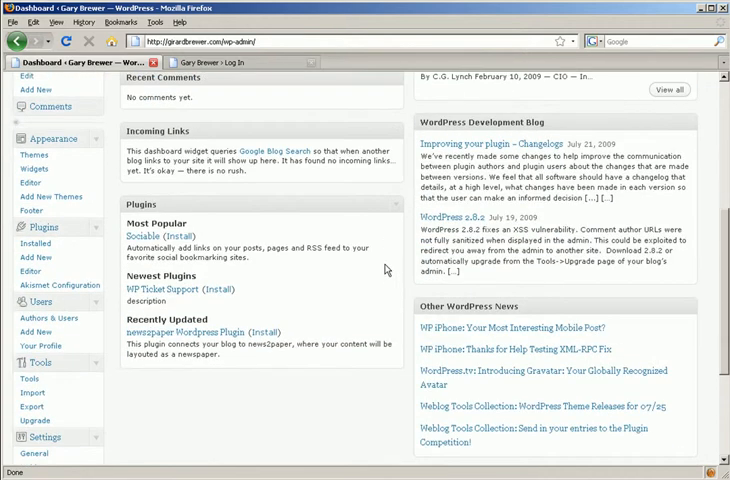
scroll(up, 3)
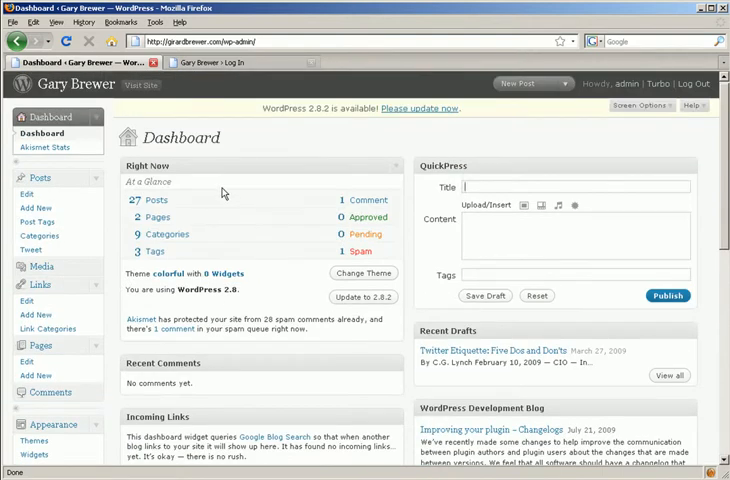
mouse_move(109, 197)
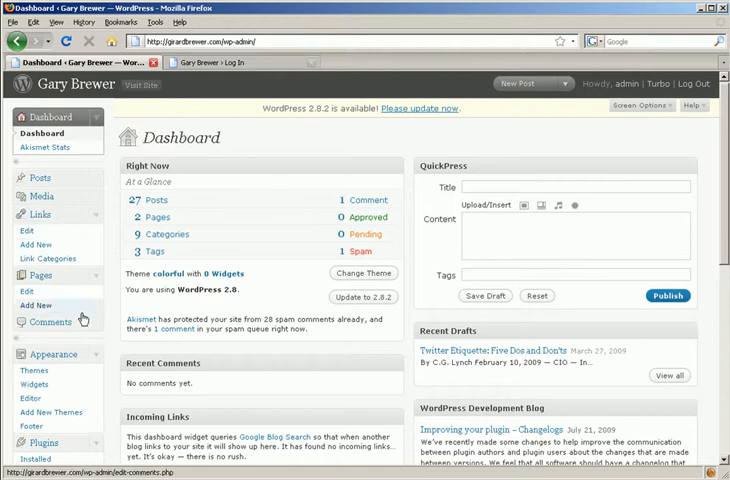
scroll(down, 3)
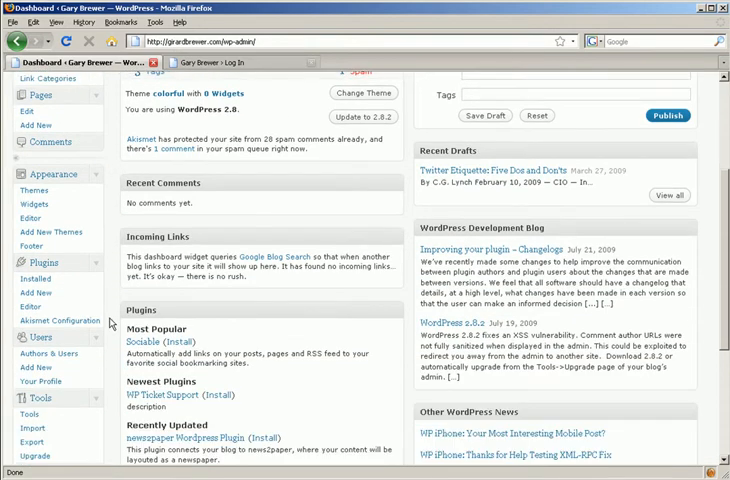
scroll(down, 3)
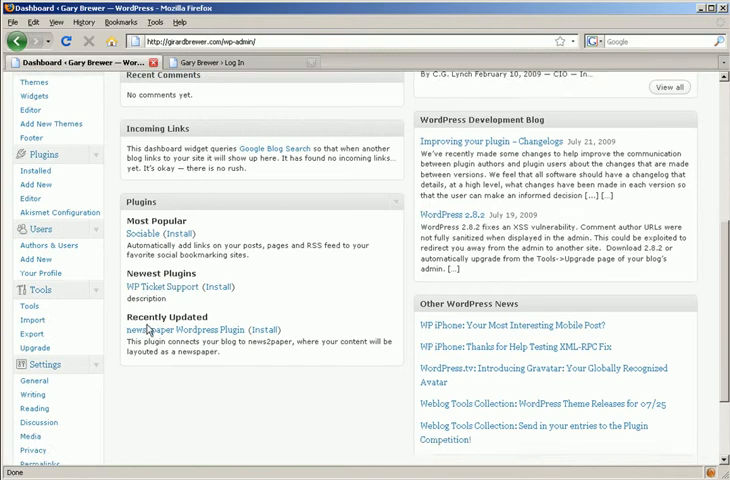
scroll(down, 3)
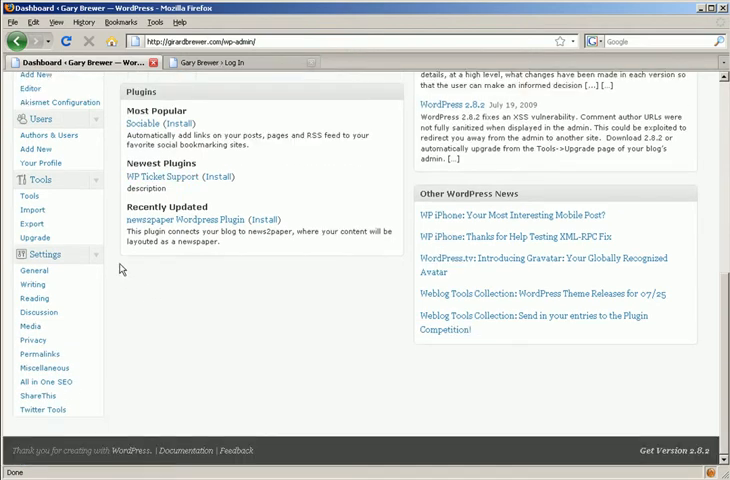
mouse_move(147, 310)
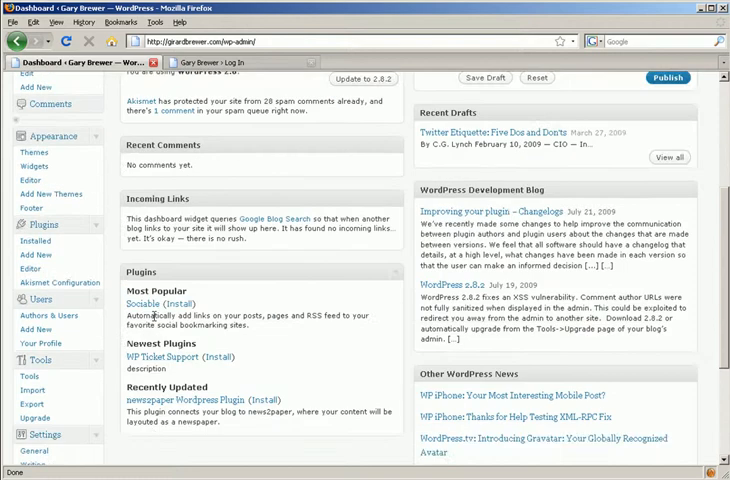
Step: Scroll the Dashboard and load the live girardbrewer.com homepage in the second tab
scroll(up, 3)
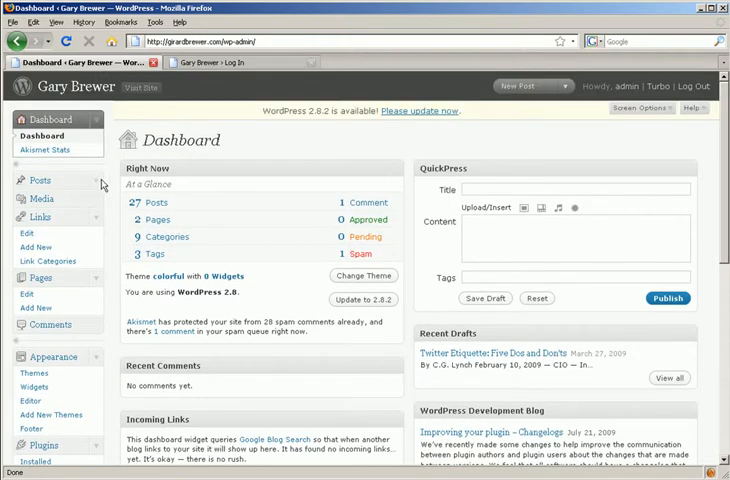
mouse_move(48, 133)
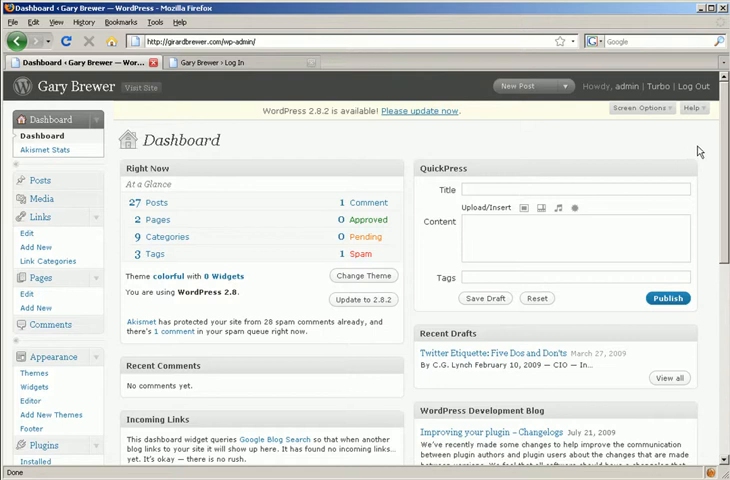
scroll(down, 3)
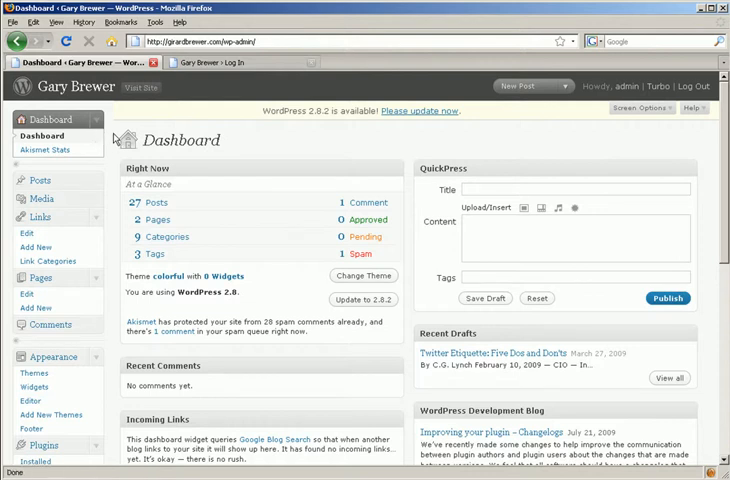
mouse_move(120, 135)
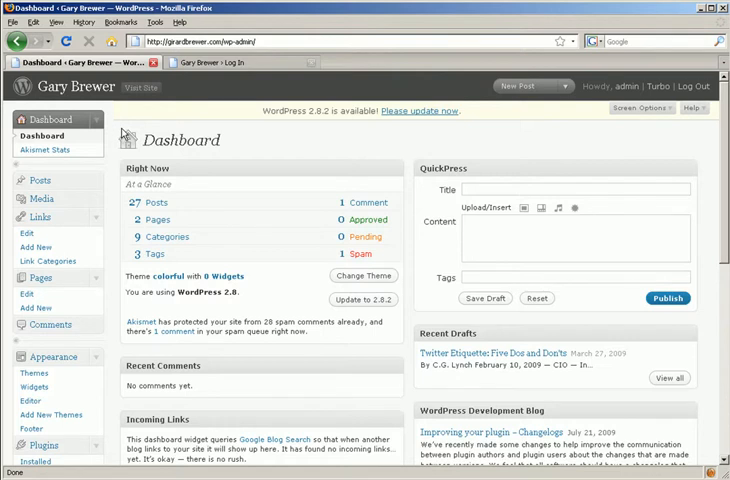
mouse_move(47, 161)
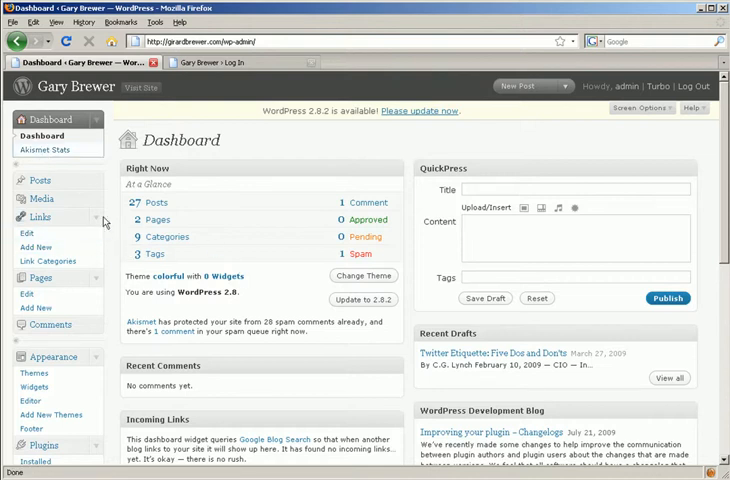
scroll(down, 3)
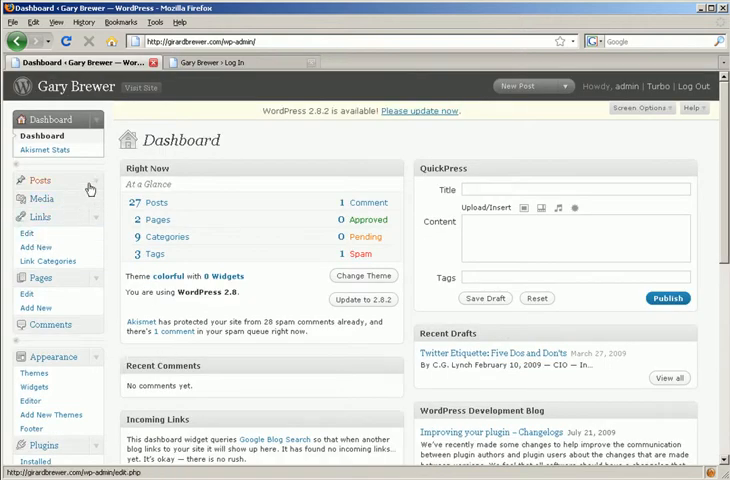
click(38, 180)
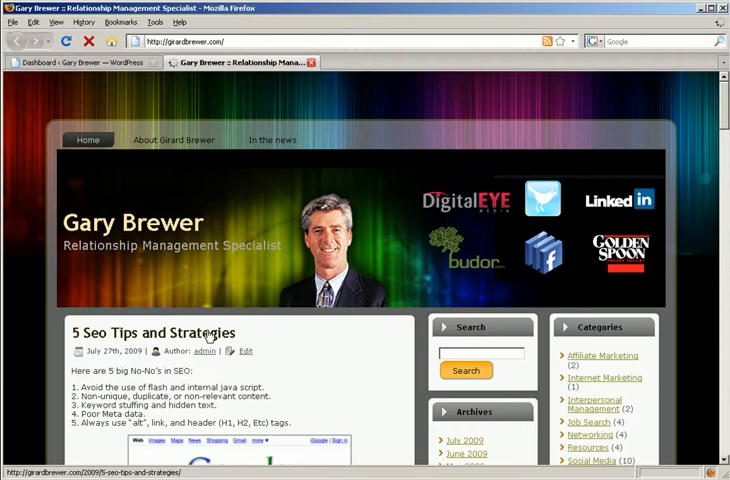
scroll(down, 3)
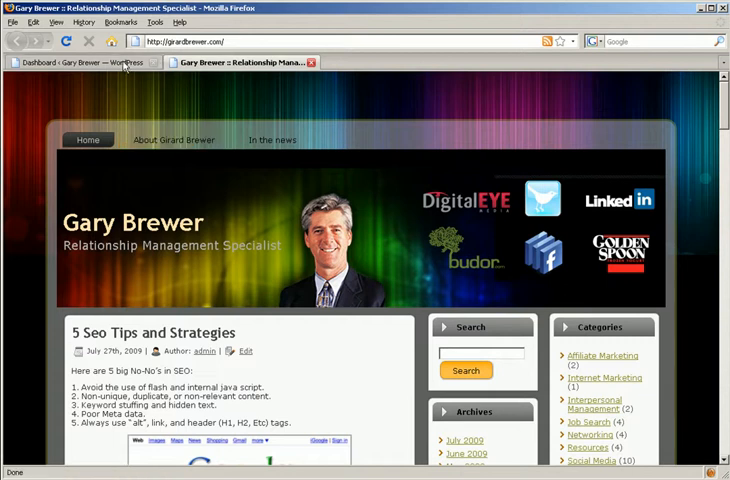
Step: Switch back to the WordPress admin tab and go to the Media Library
click(90, 62)
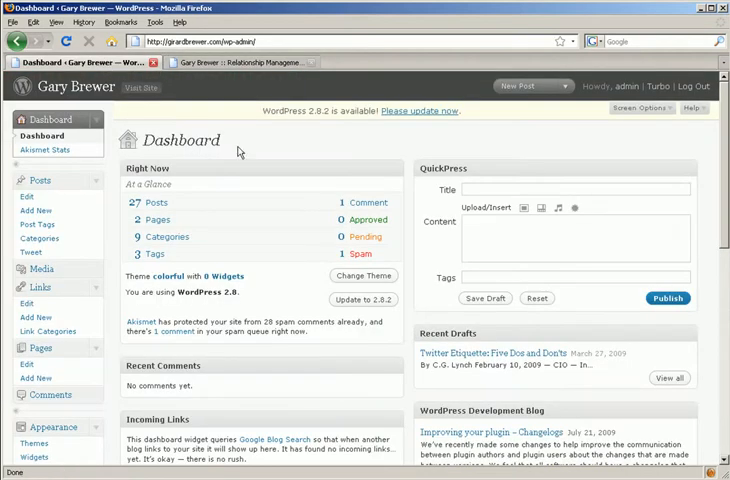
scroll(down, 3)
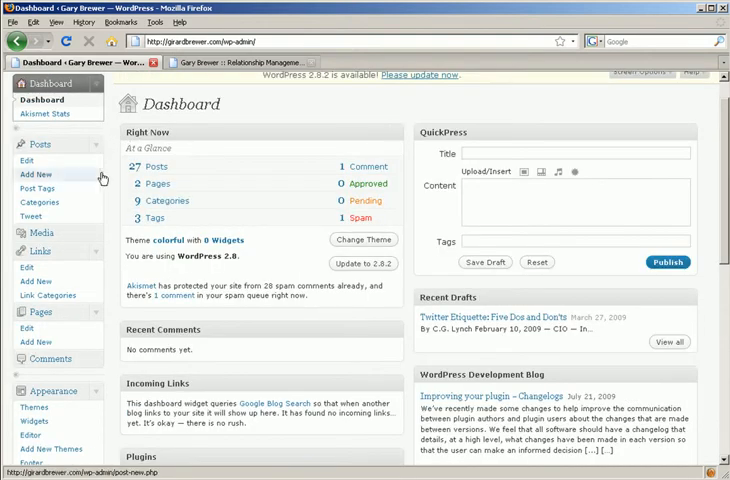
click(38, 233)
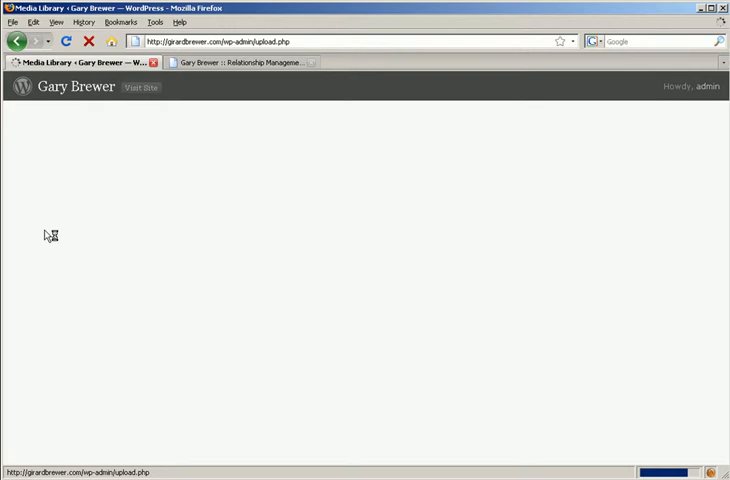
mouse_move(70, 239)
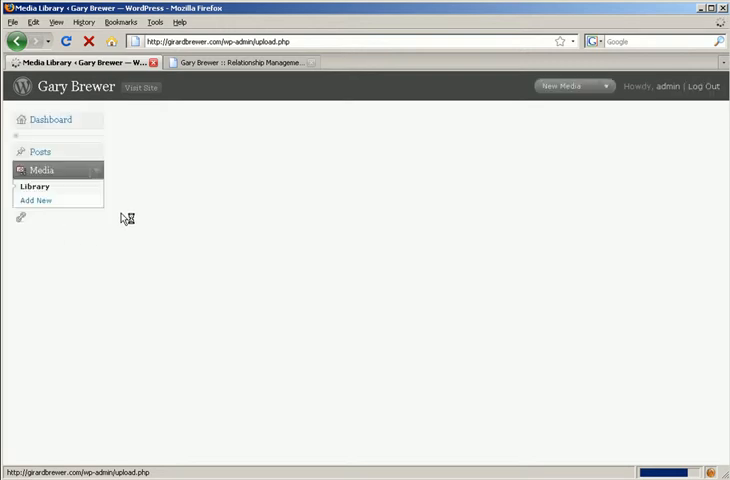
Step: Go from the six-file Media Library to the Upload New Media page
click(35, 187)
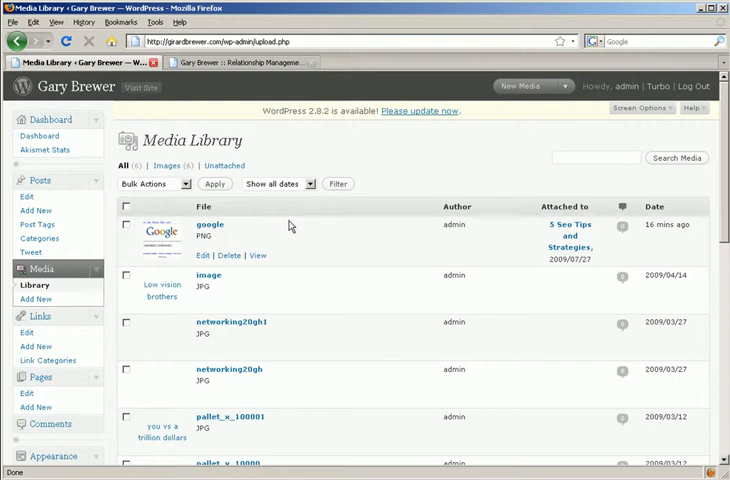
mouse_move(170, 165)
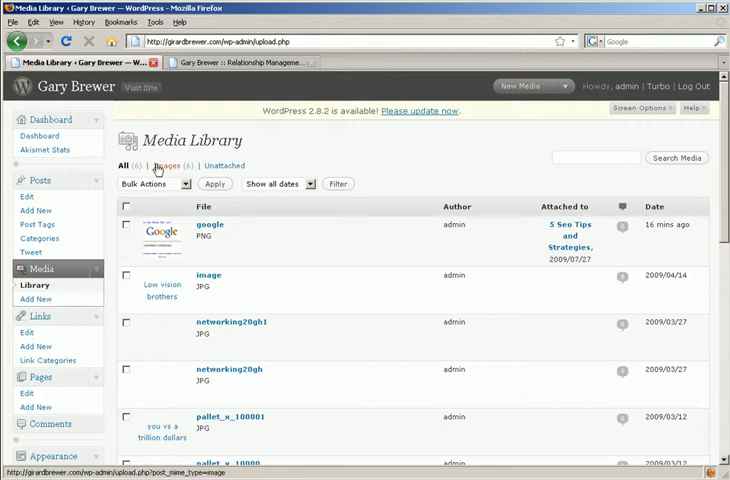
mouse_move(36, 211)
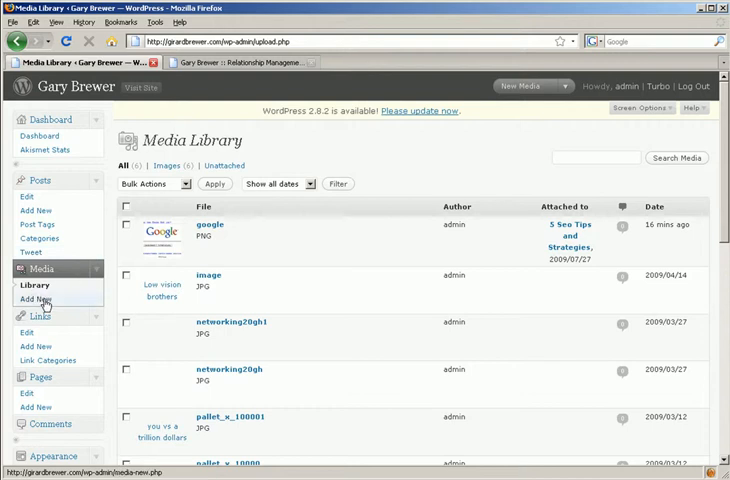
mouse_move(52, 150)
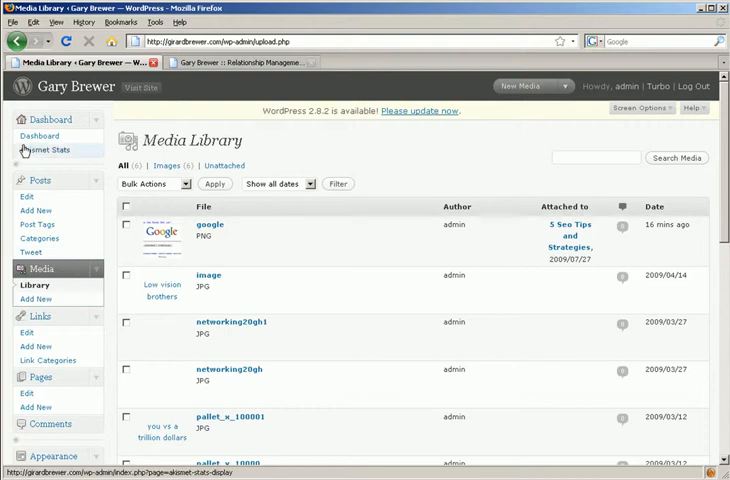
mouse_move(90, 190)
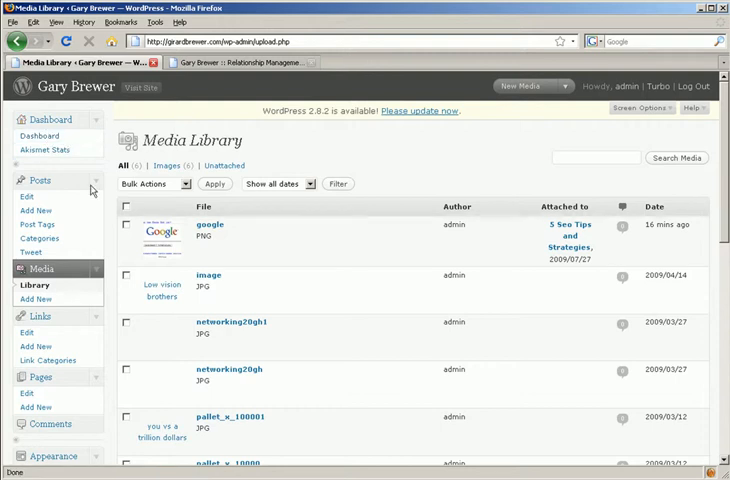
click(36, 299)
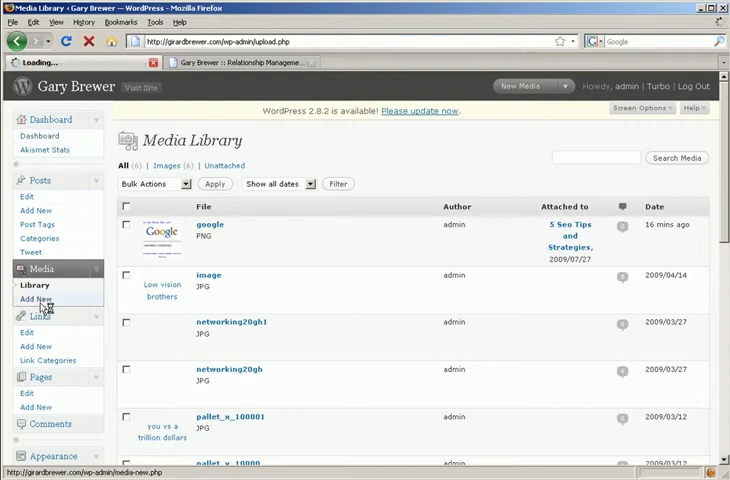
click(36, 299)
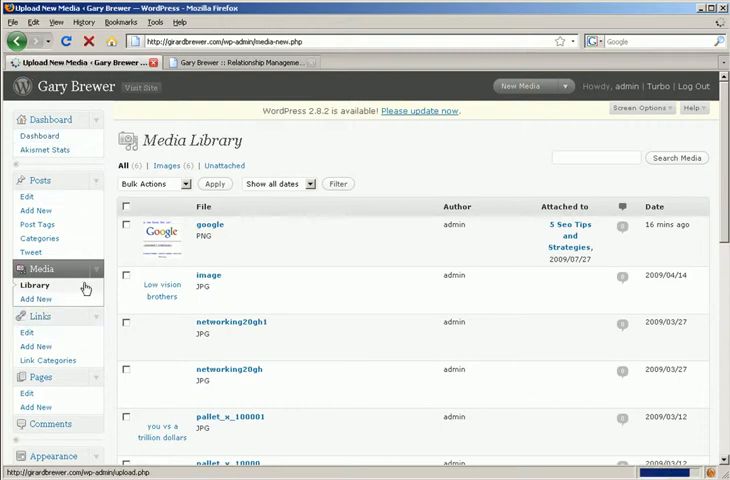
click(37, 298)
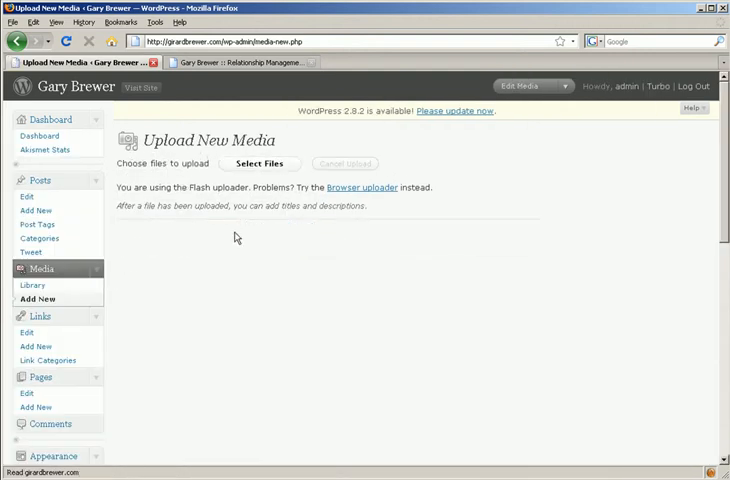
mouse_move(461, 224)
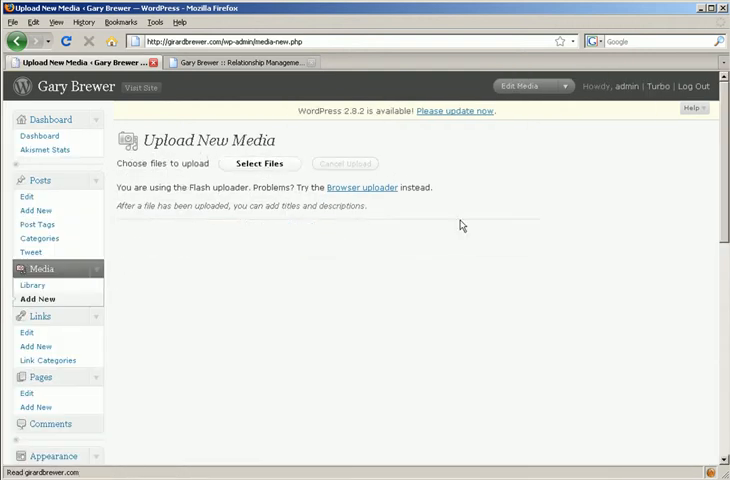
Step: Scroll the admin sidebar and open the Links Edit page
scroll(down, 3)
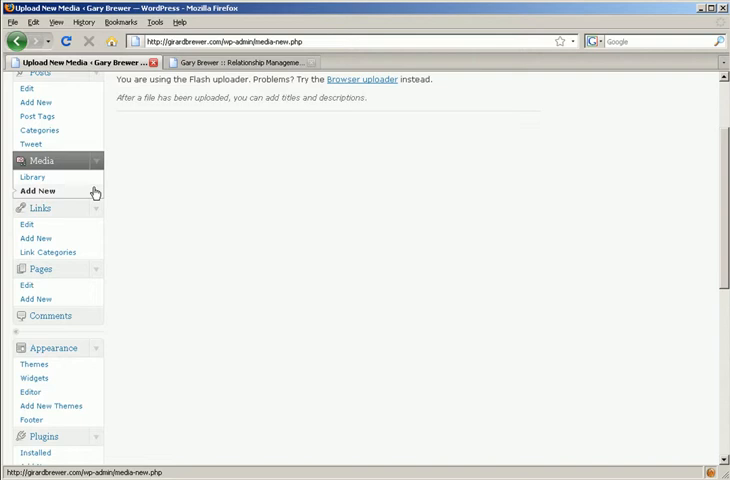
click(26, 224)
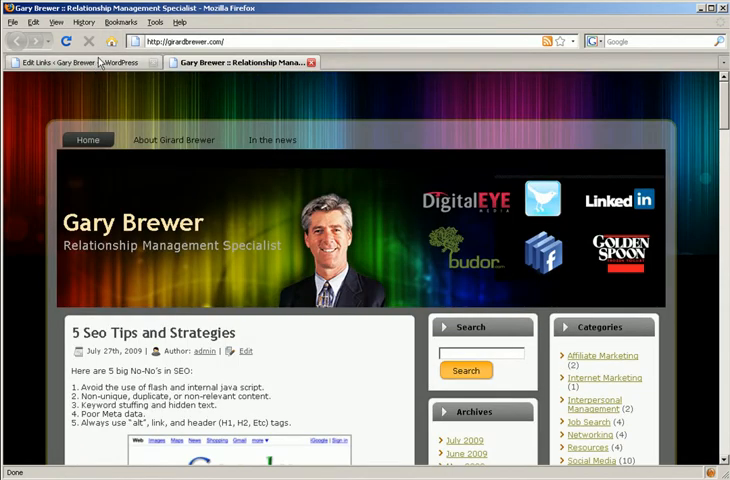
Step: View the About Girard Brewer page on the live site, then return to the Dashboard
click(60, 66)
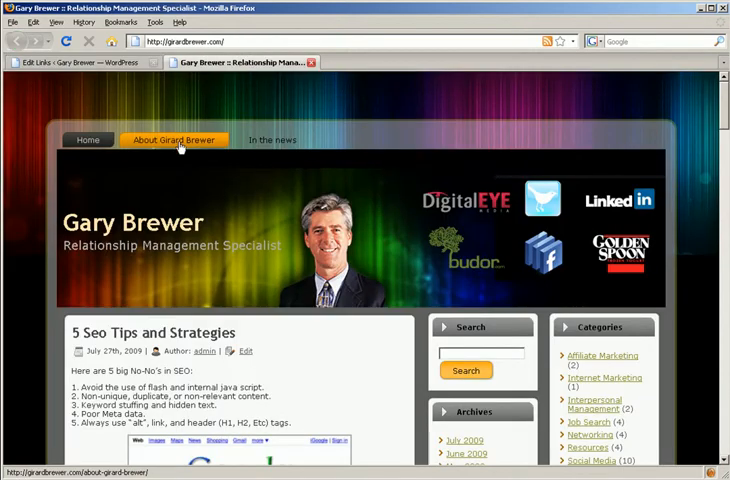
click(175, 139)
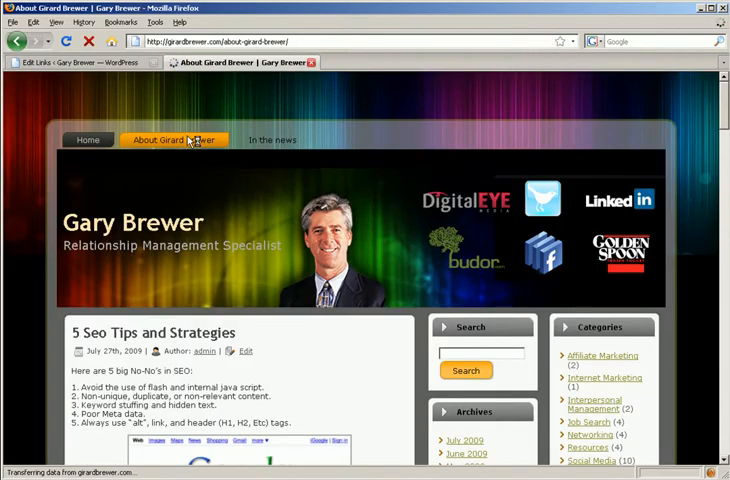
click(174, 139)
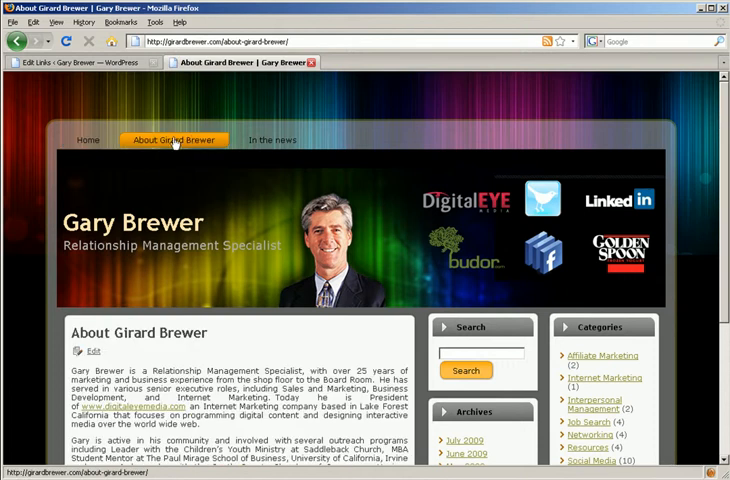
scroll(down, 3)
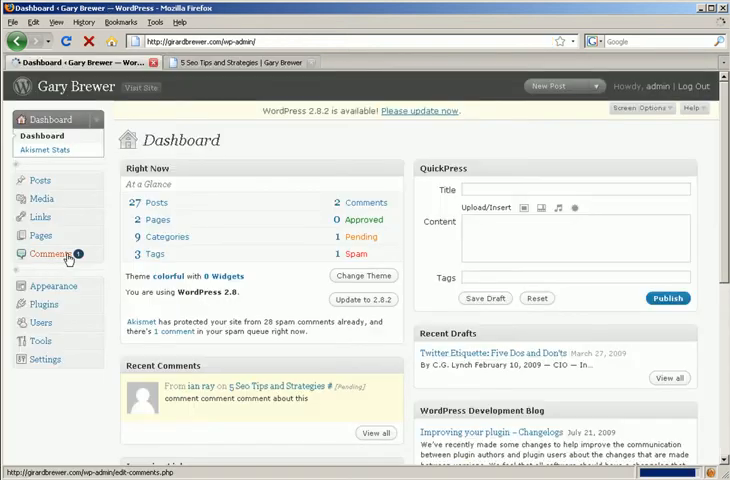
scroll(down, 3)
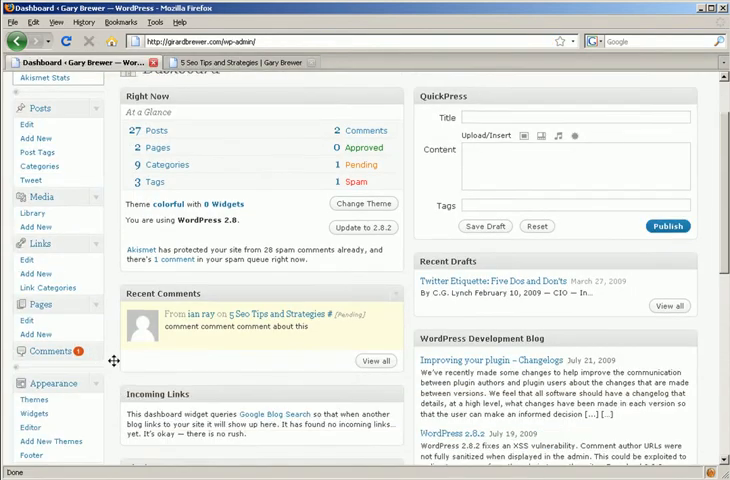
scroll(down, 3)
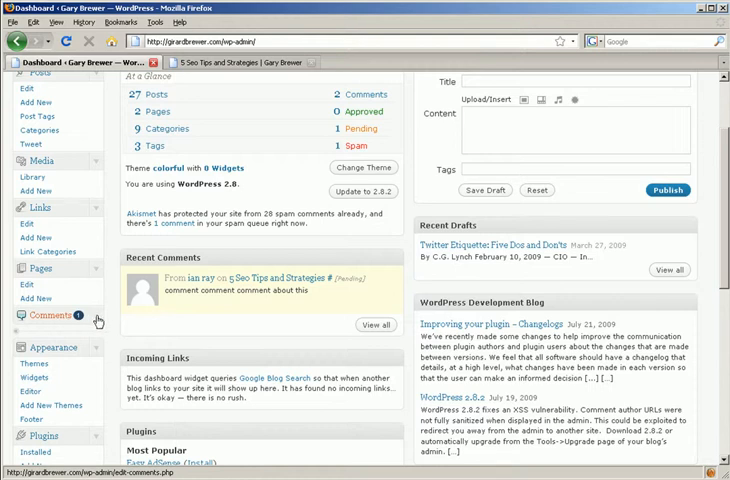
click(45, 315)
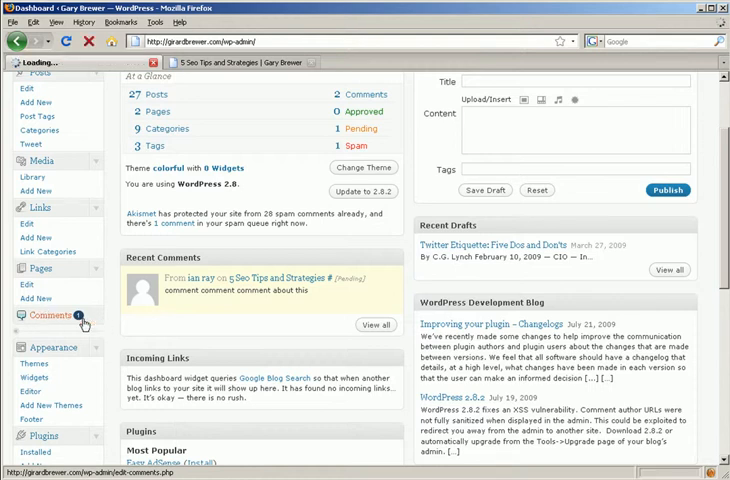
click(46, 315)
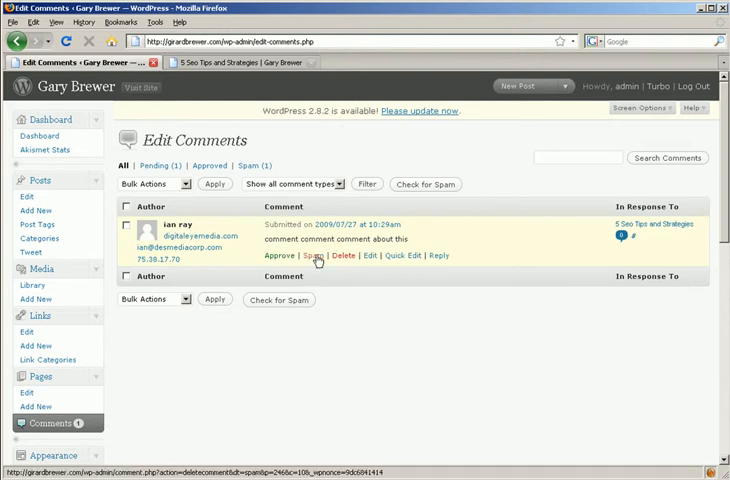
mouse_move(370, 256)
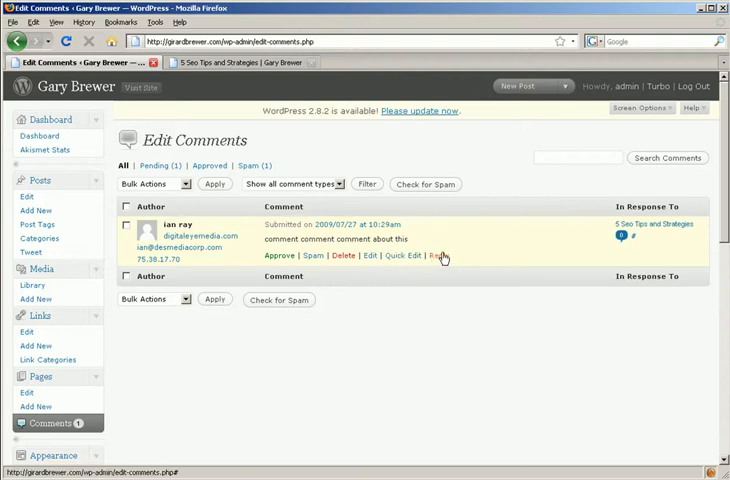
mouse_move(440, 256)
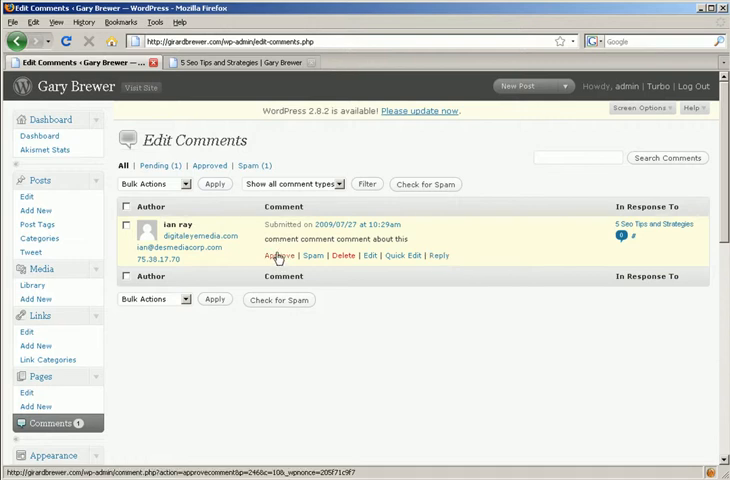
mouse_move(282, 256)
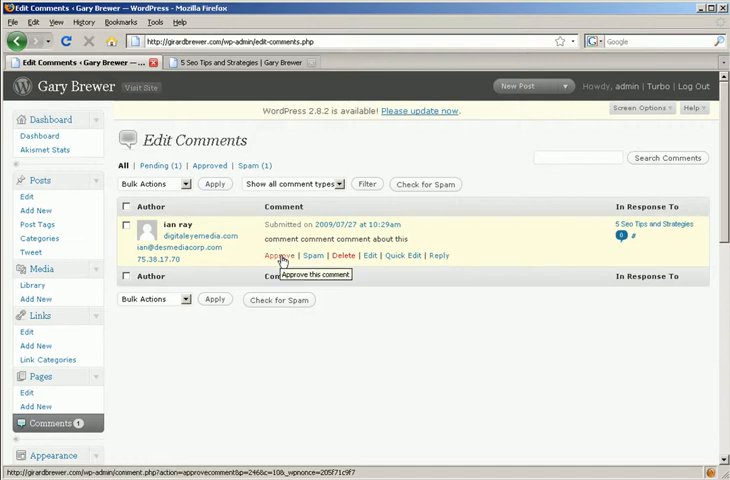
mouse_move(314, 256)
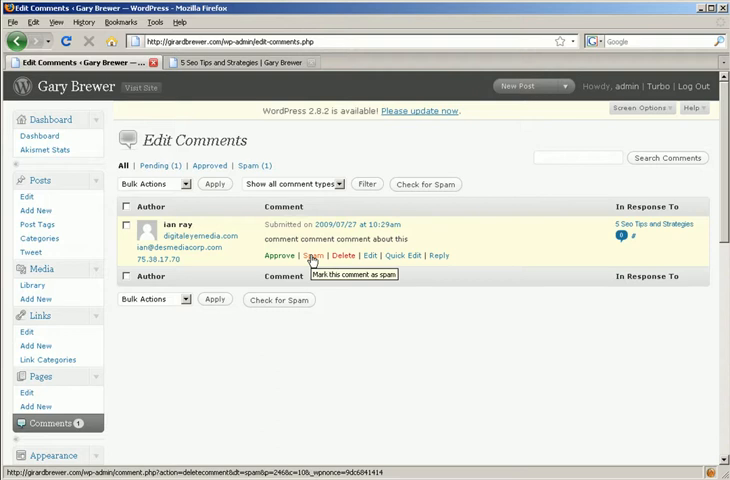
mouse_move(212, 223)
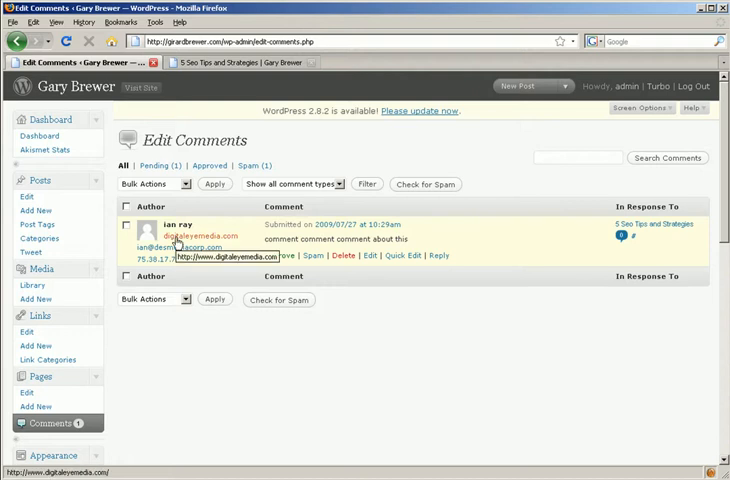
mouse_move(197, 257)
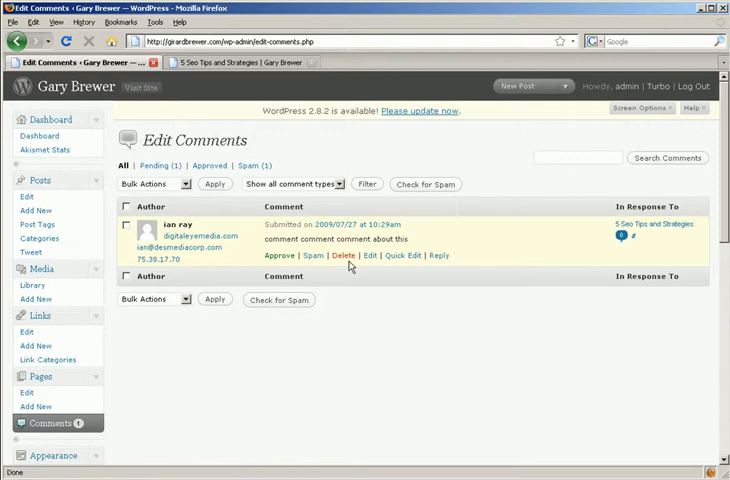
mouse_move(343, 256)
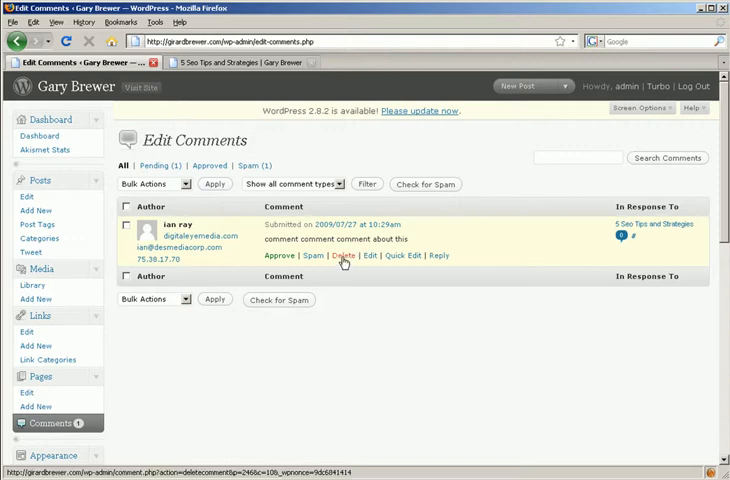
click(343, 255)
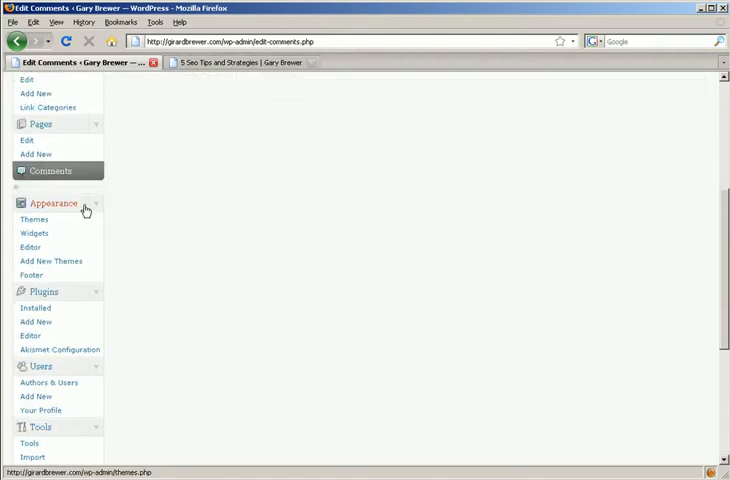
mouse_move(52, 247)
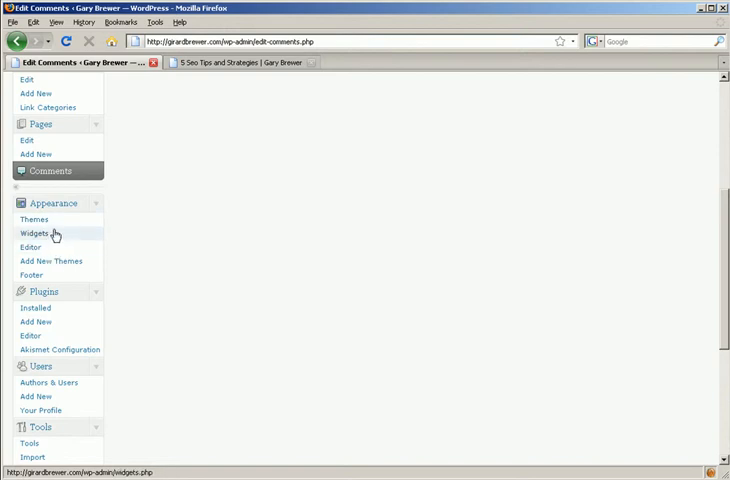
Step: Open Appearance > Themes and scroll through the colorful 1.1 theme and three alternatives
click(35, 233)
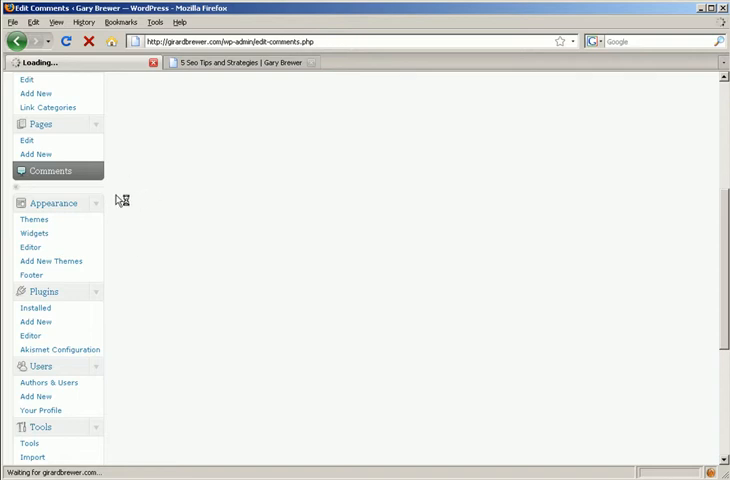
click(34, 219)
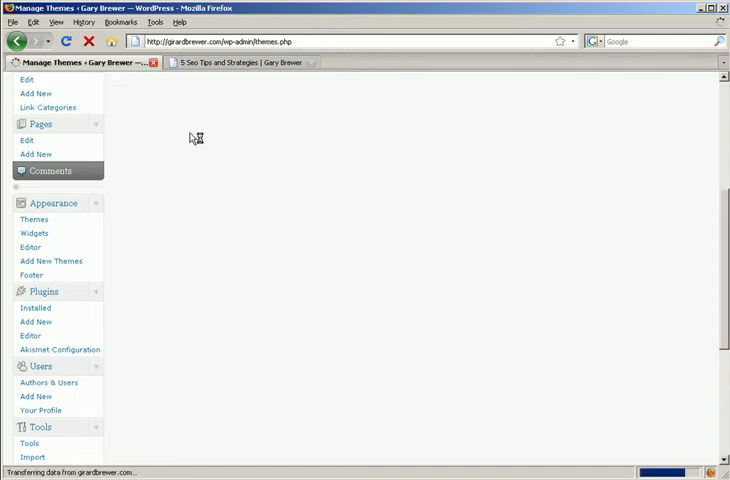
mouse_move(198, 137)
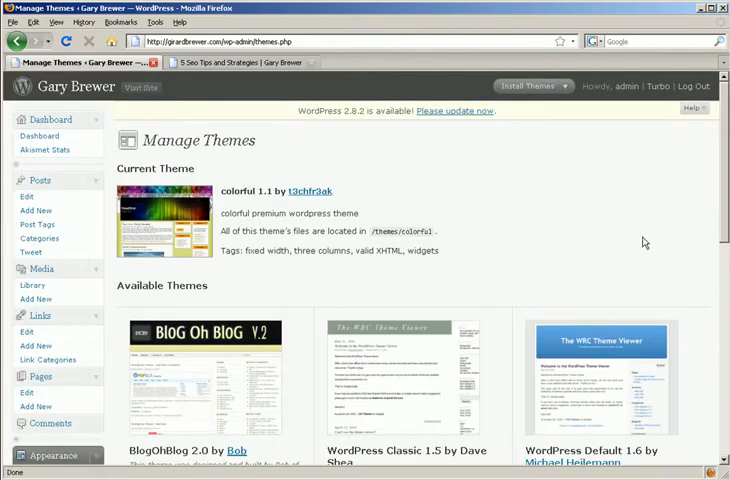
scroll(down, 3)
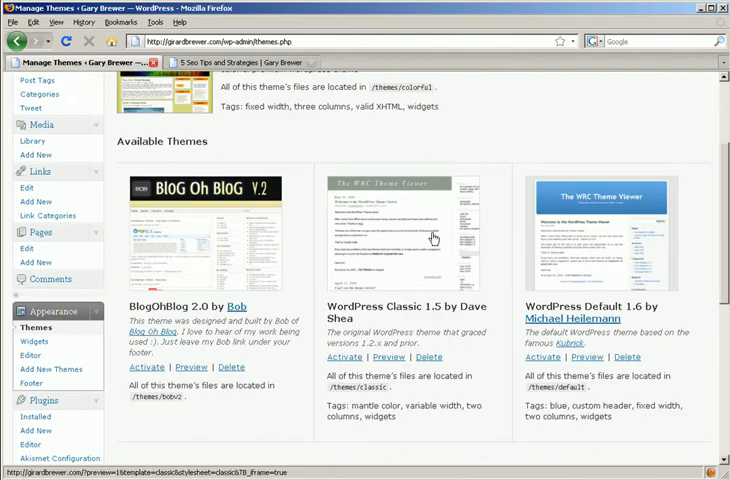
scroll(up, 3)
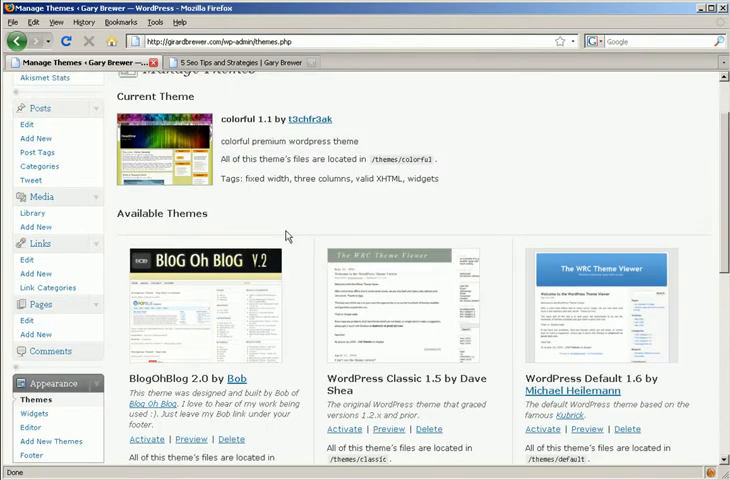
scroll(down, 3)
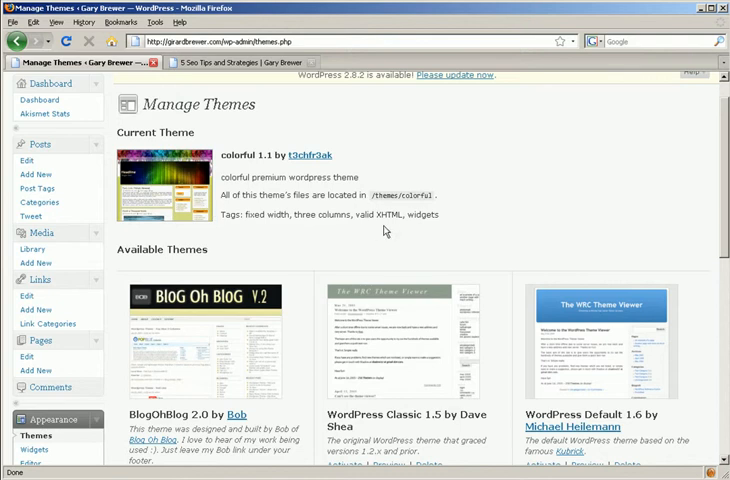
scroll(down, 3)
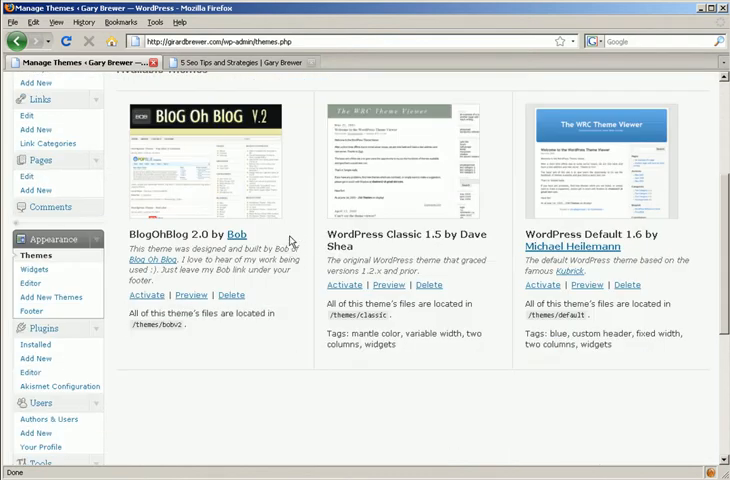
mouse_move(322, 230)
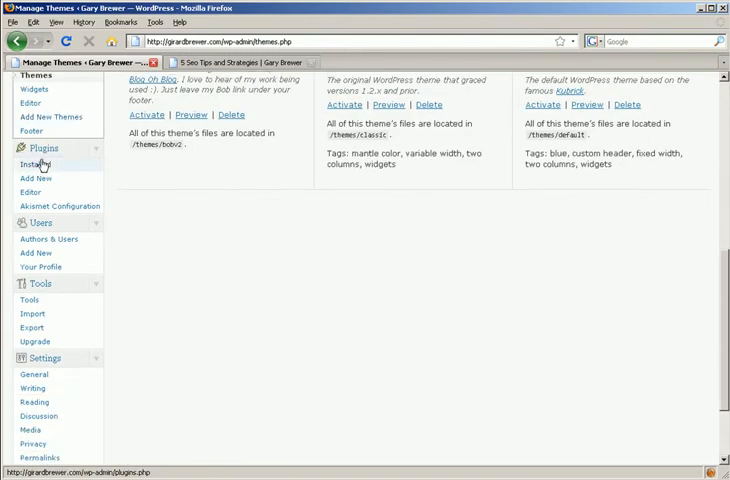
Step: Open Plugins > Installed and scroll the six plugins, including Akismet and All in One SEO Pack
click(33, 164)
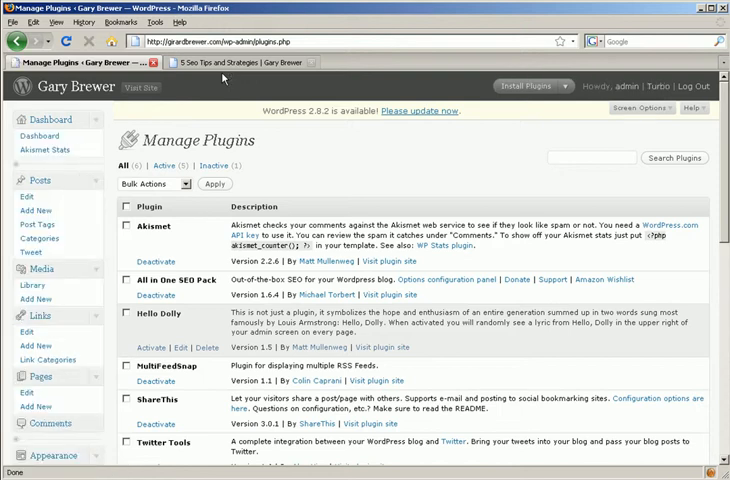
mouse_move(445, 173)
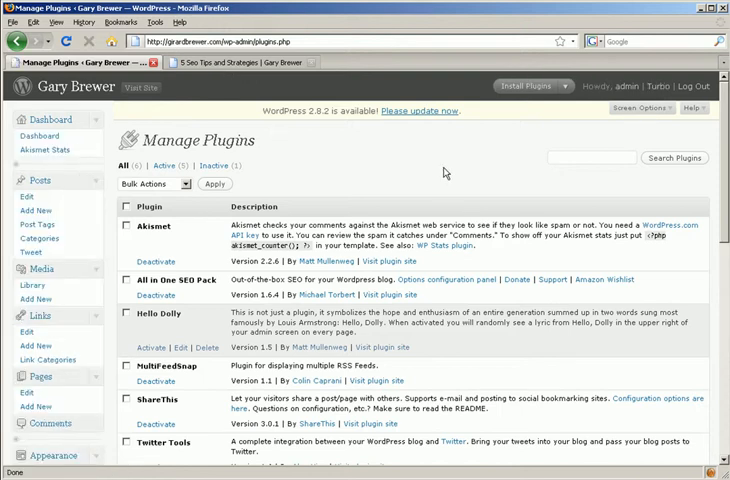
scroll(down, 3)
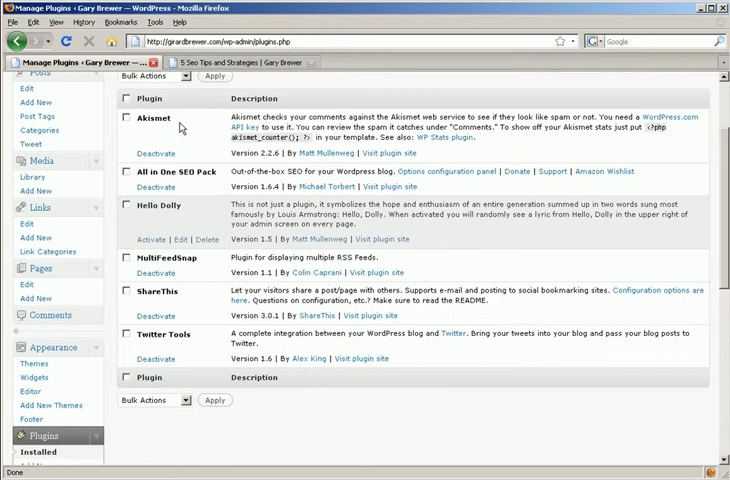
mouse_move(382, 118)
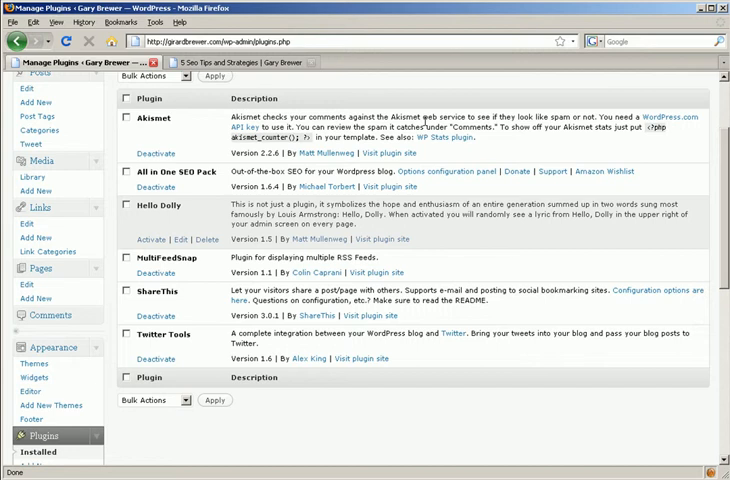
mouse_move(312, 62)
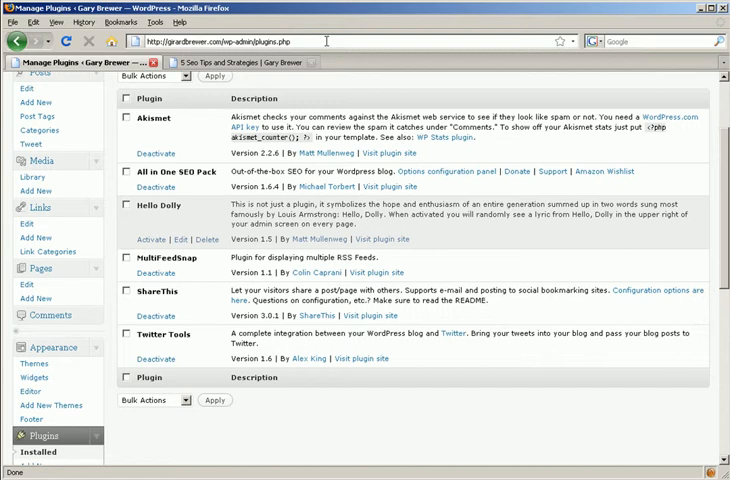
mouse_move(298, 11)
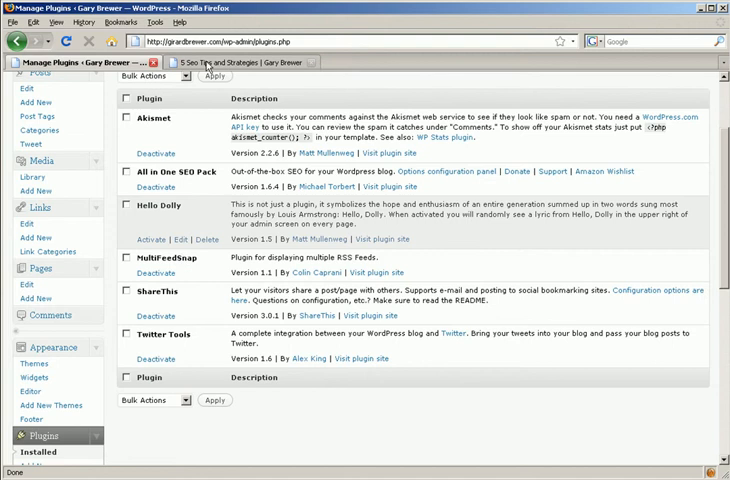
Step: Browse the live site's In the news page, then return to the Manage Plugins tab
click(240, 64)
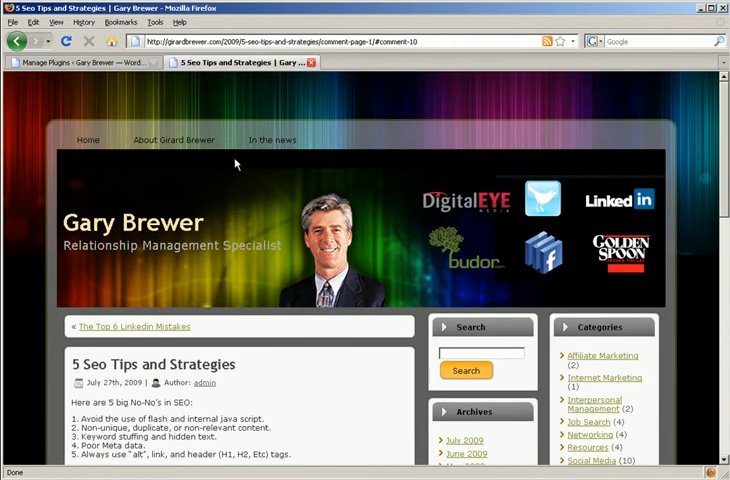
click(273, 140)
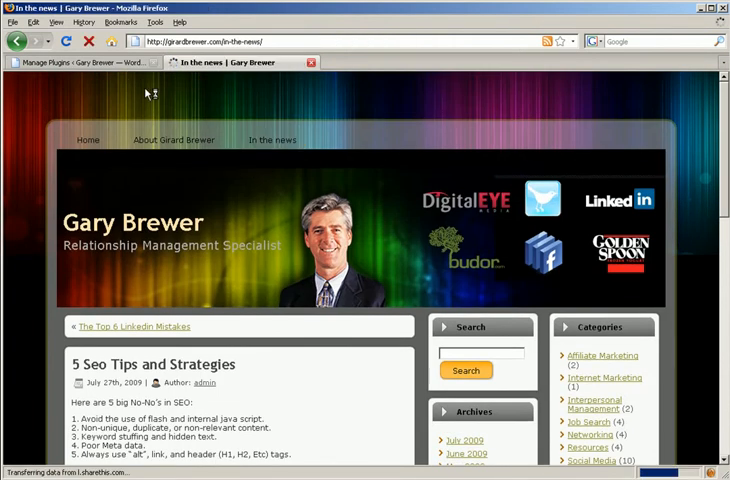
click(273, 139)
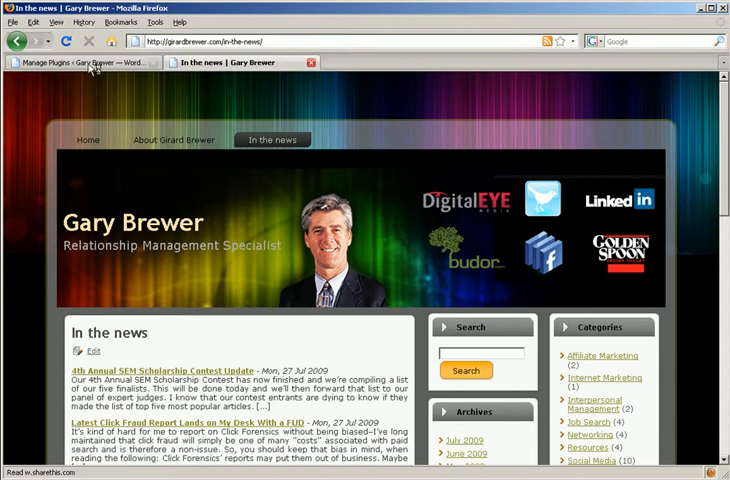
scroll(down, 3)
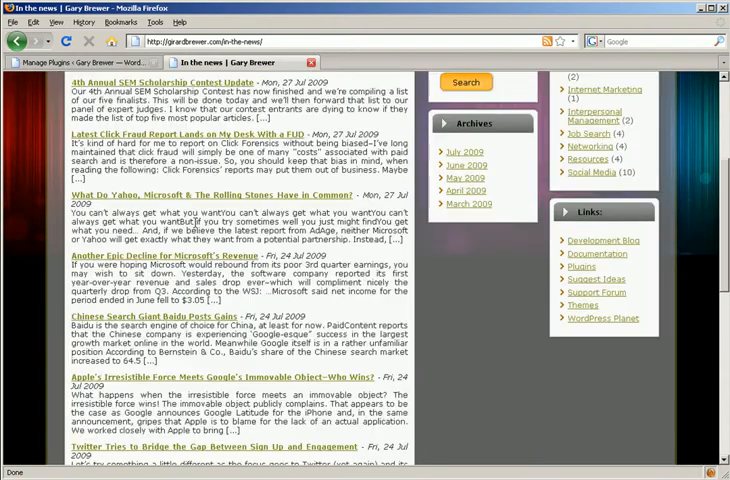
scroll(down, 3)
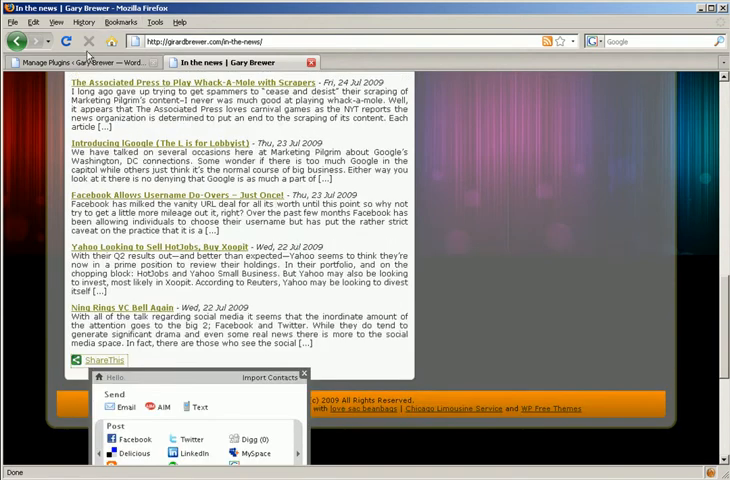
click(70, 68)
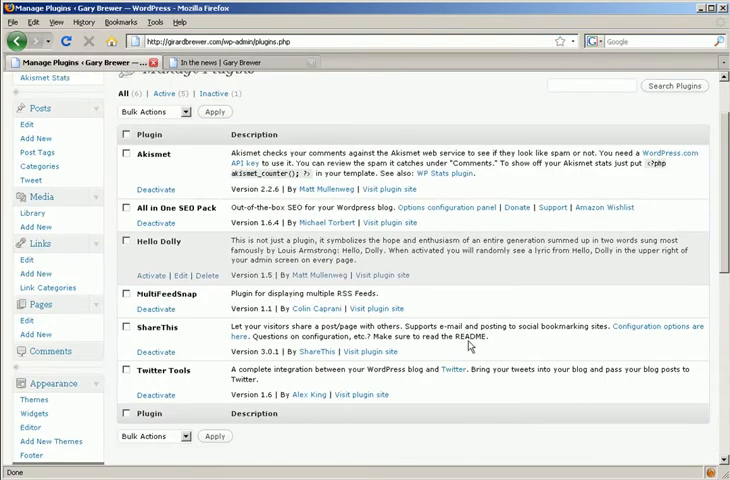
Step: Open Users > Authors & Users to see the admin account list
scroll(up, 3)
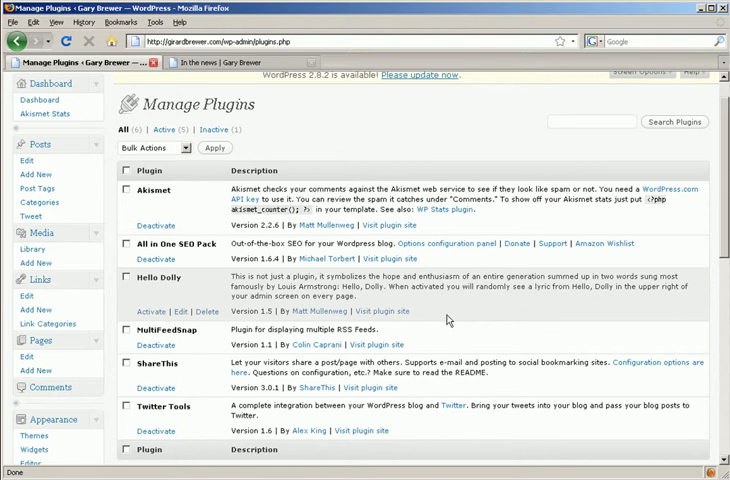
mouse_move(517, 339)
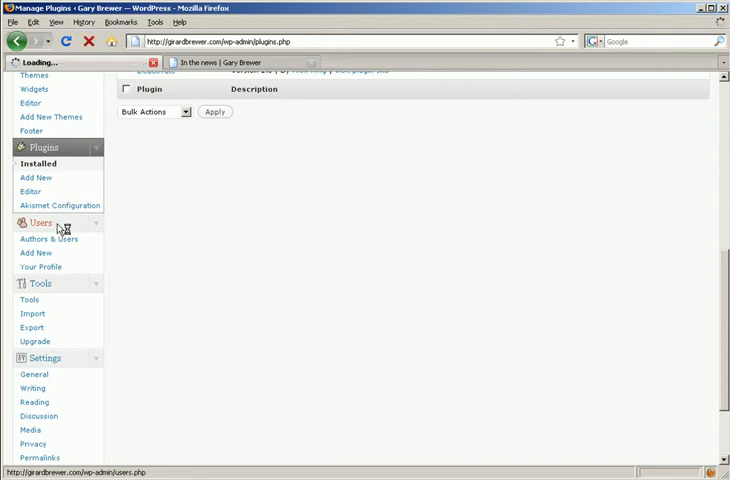
click(41, 222)
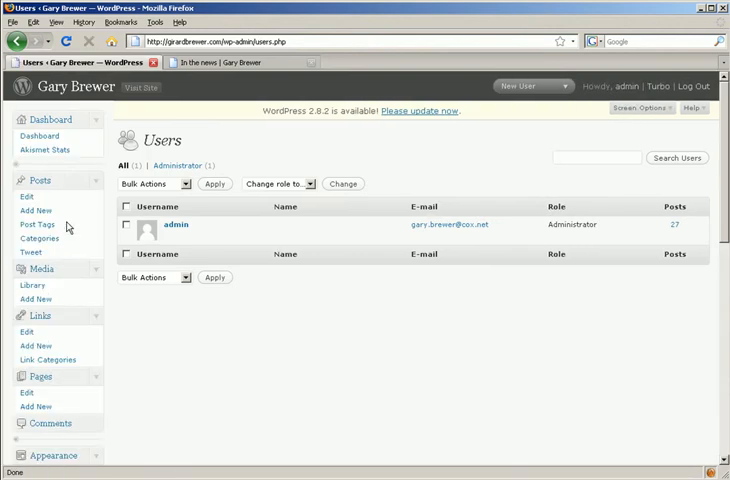
mouse_move(175, 224)
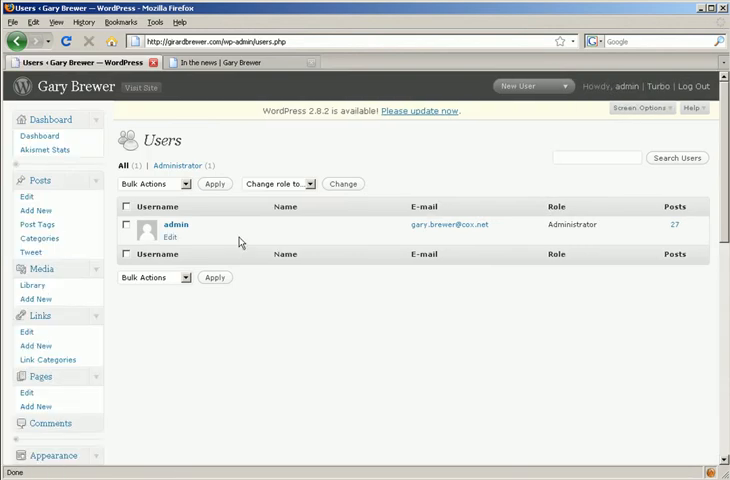
mouse_move(281, 224)
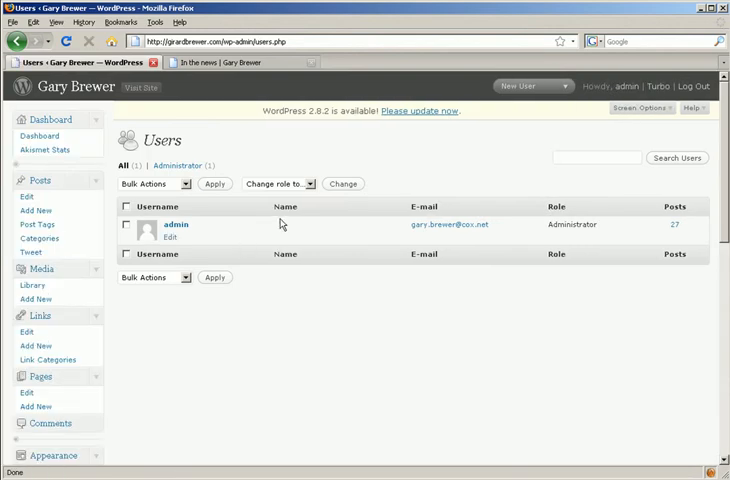
mouse_move(176, 226)
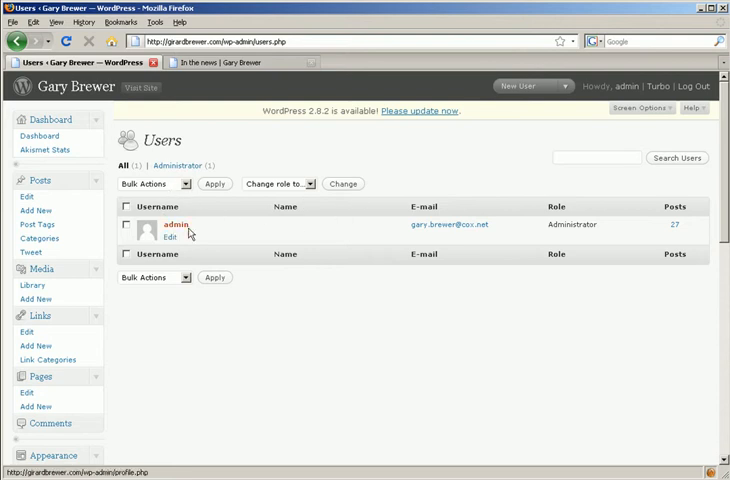
mouse_move(253, 174)
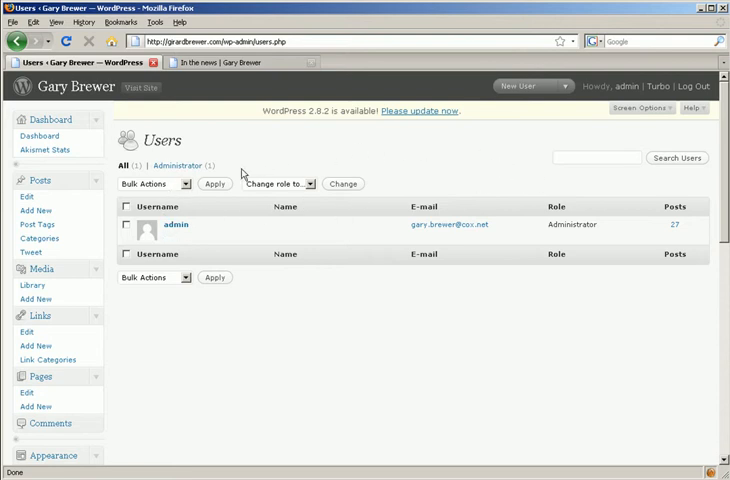
Step: Choose Users > Add New to load the Add New User form
scroll(down, 3)
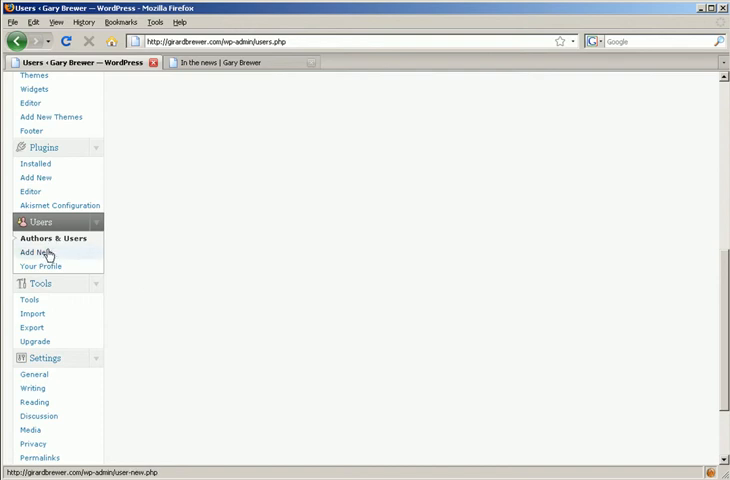
click(35, 252)
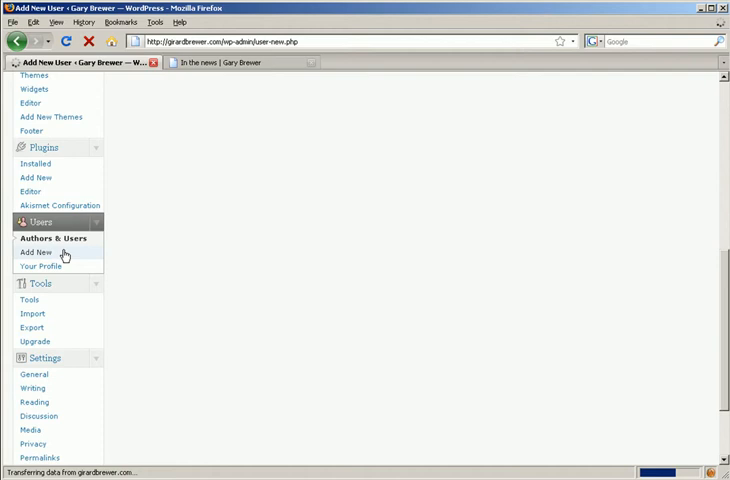
mouse_move(263, 201)
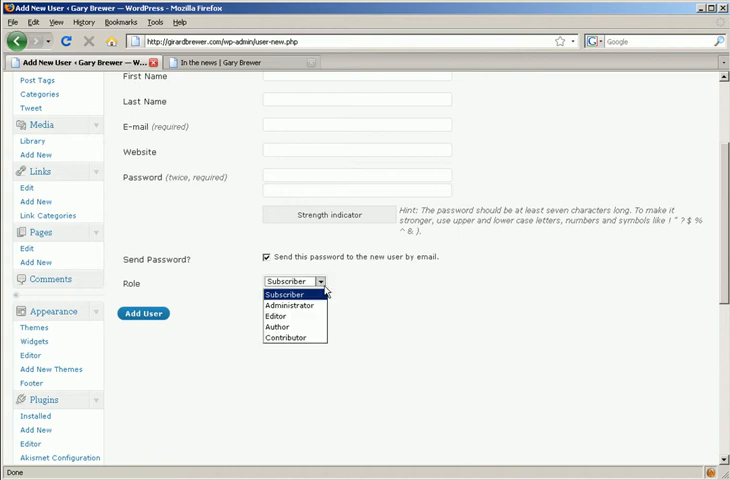
mouse_move(320, 298)
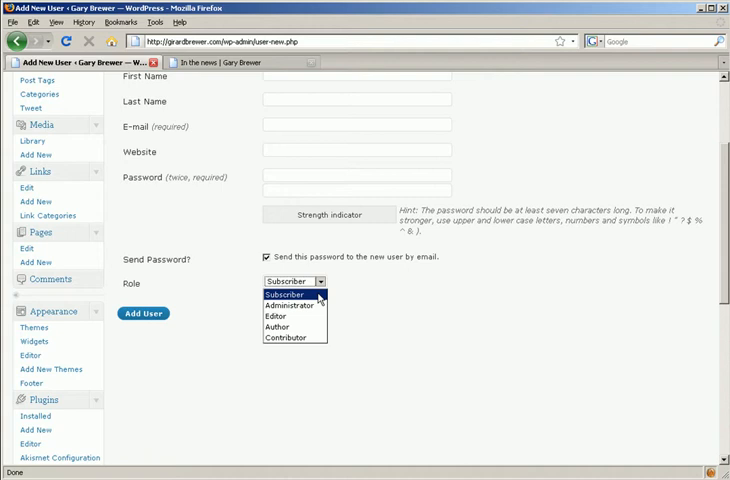
mouse_move(293, 306)
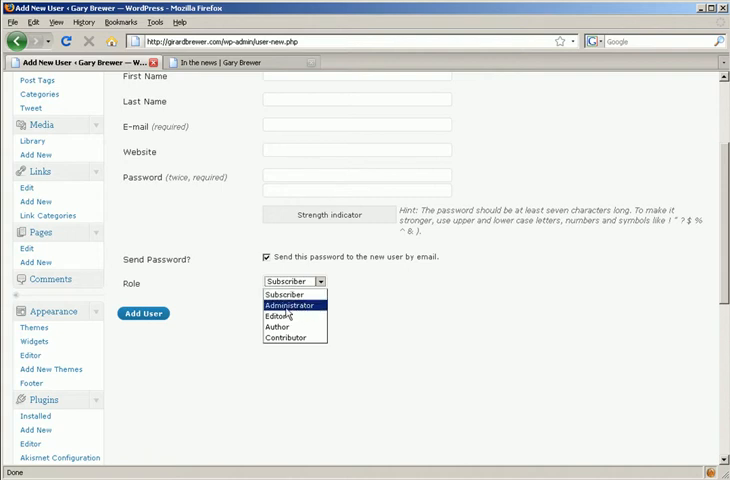
mouse_move(285, 316)
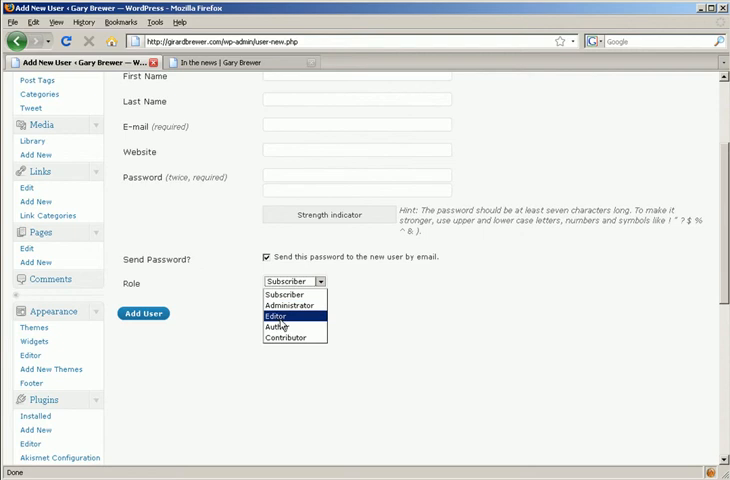
mouse_move(284, 316)
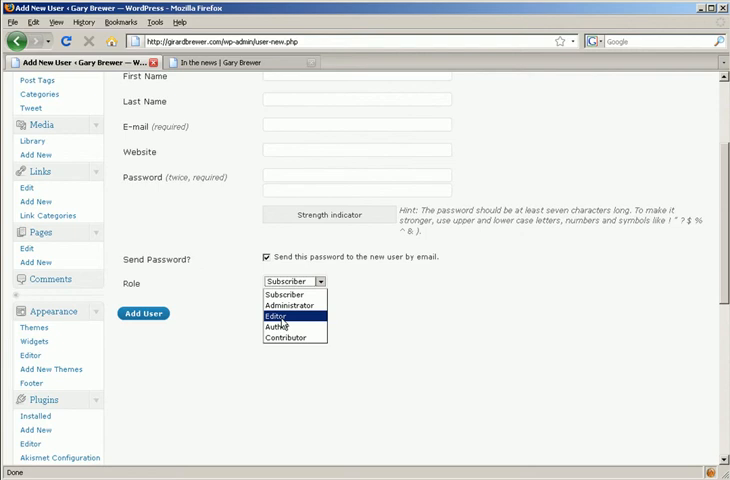
mouse_move(278, 327)
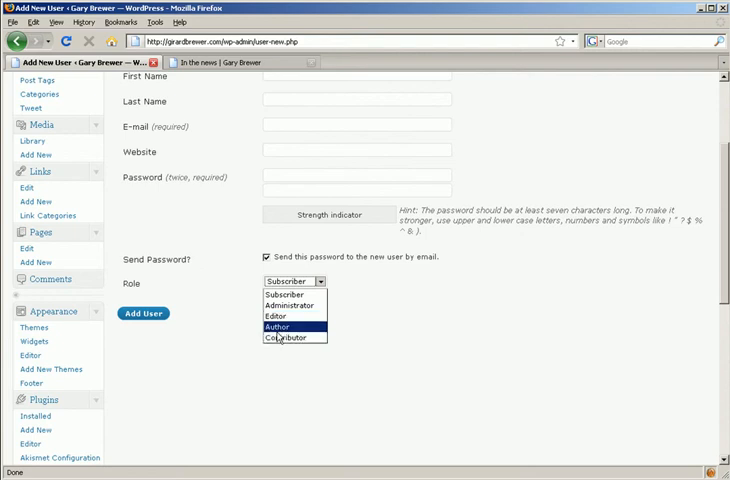
mouse_move(283, 337)
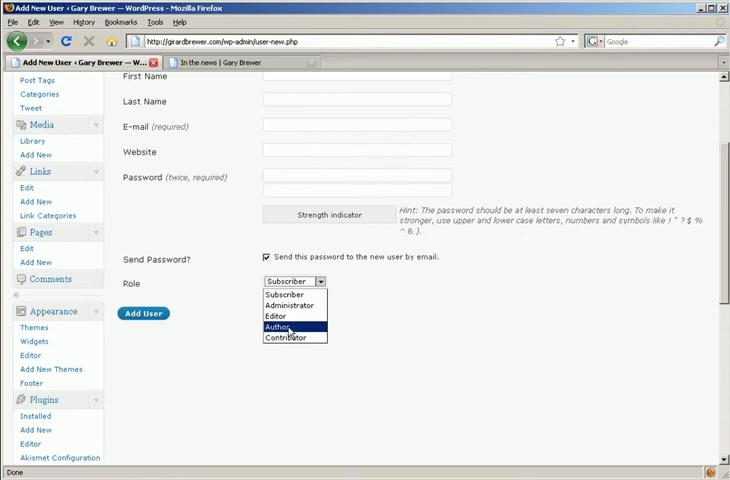
mouse_move(290, 337)
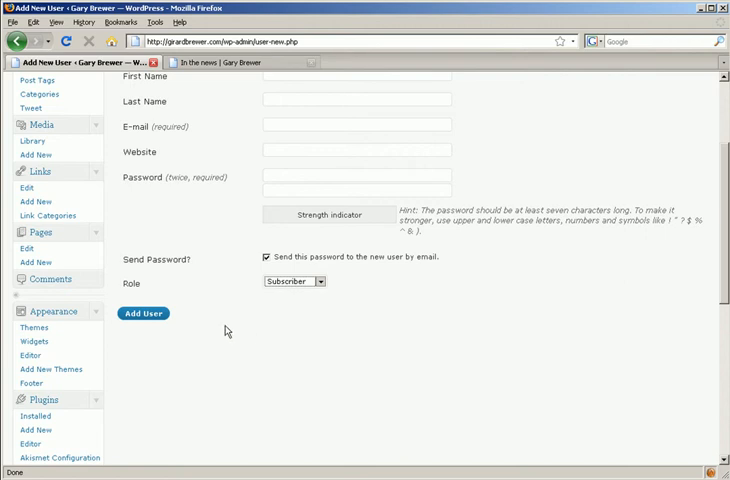
scroll(up, 3)
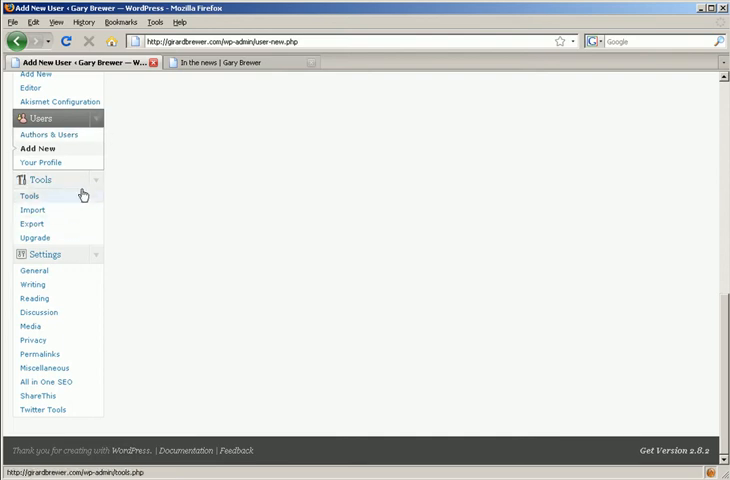
mouse_move(46, 189)
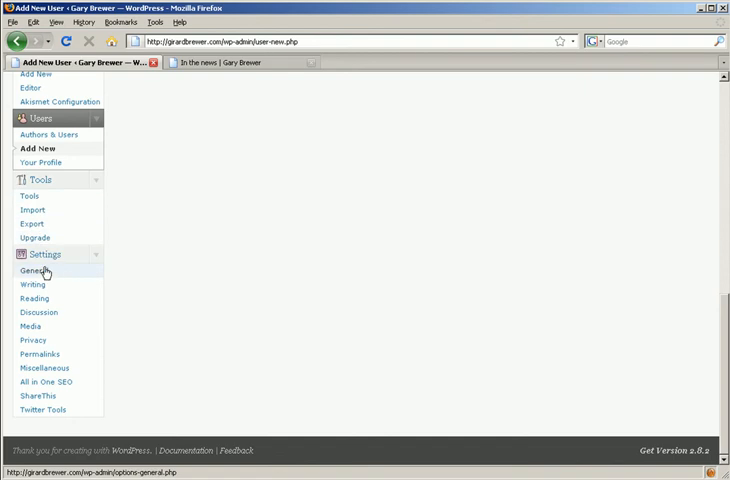
Step: Open Settings > General showing blog title Gary Brewer
click(34, 270)
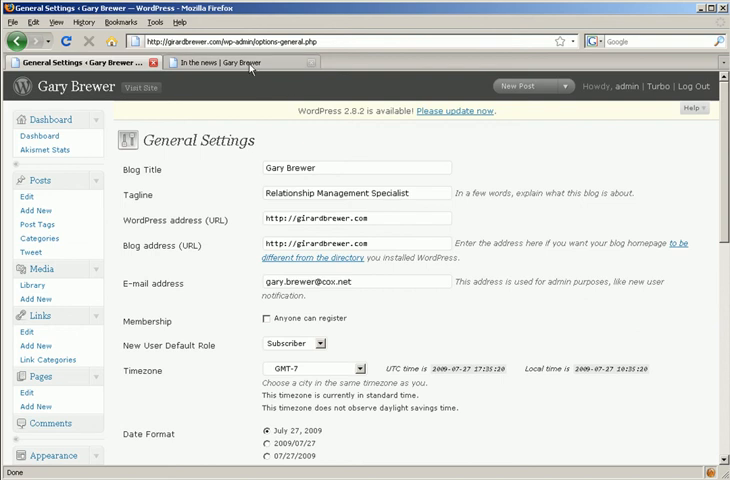
Step: Glance at the live In the news page, then open Settings > Writing
click(232, 72)
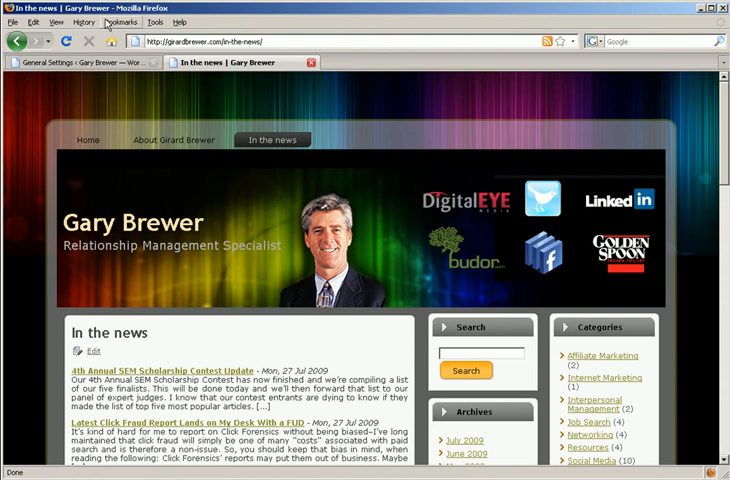
click(88, 63)
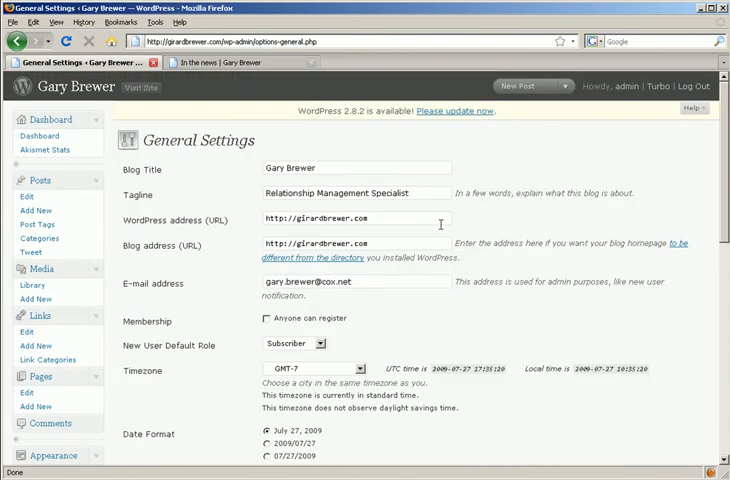
scroll(down, 3)
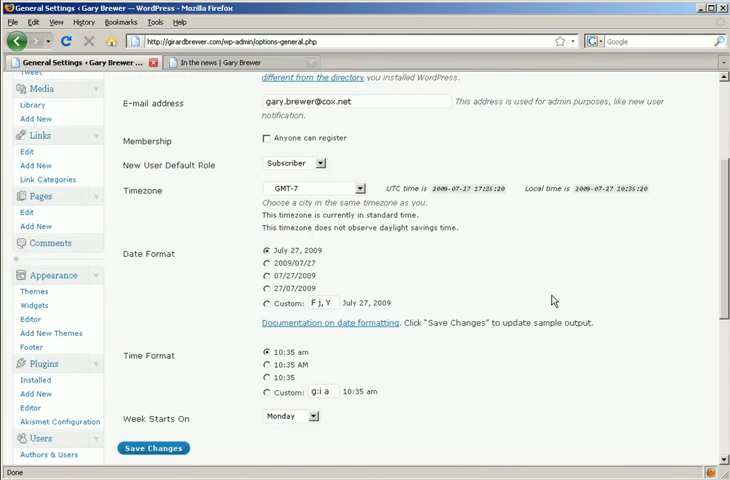
mouse_move(558, 298)
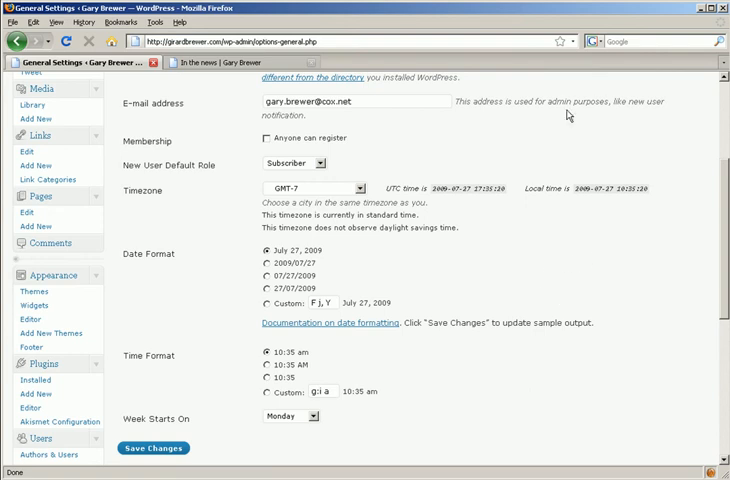
scroll(down, 3)
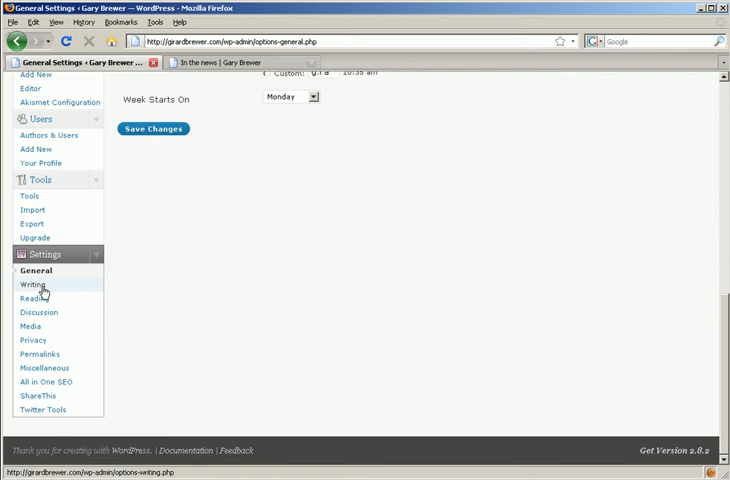
click(35, 284)
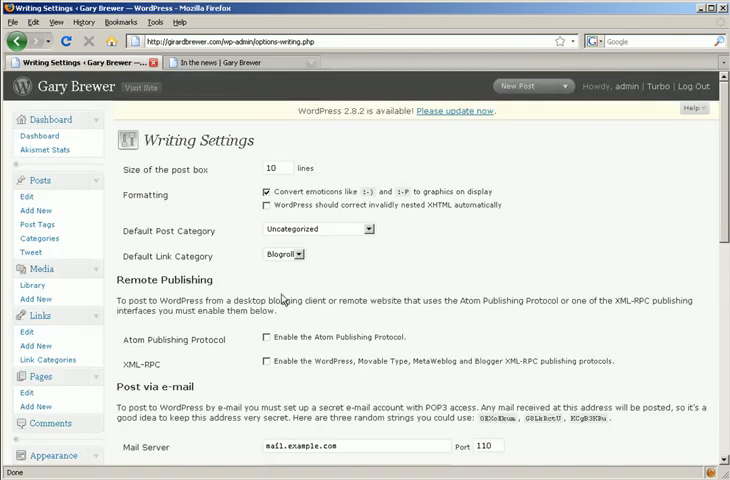
scroll(down, 3)
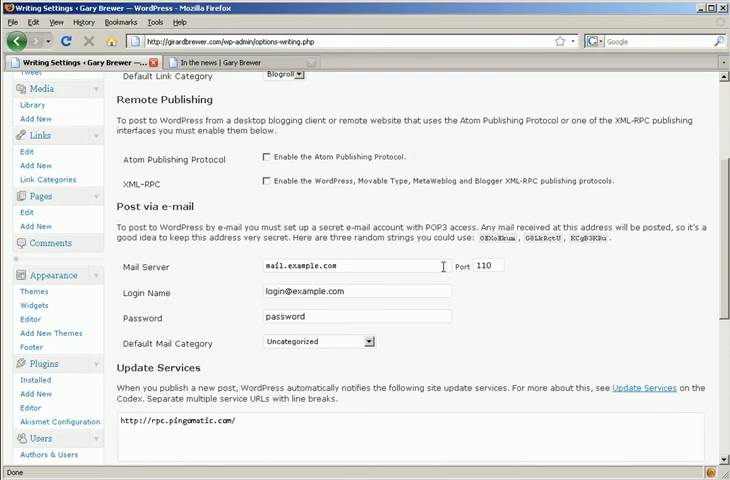